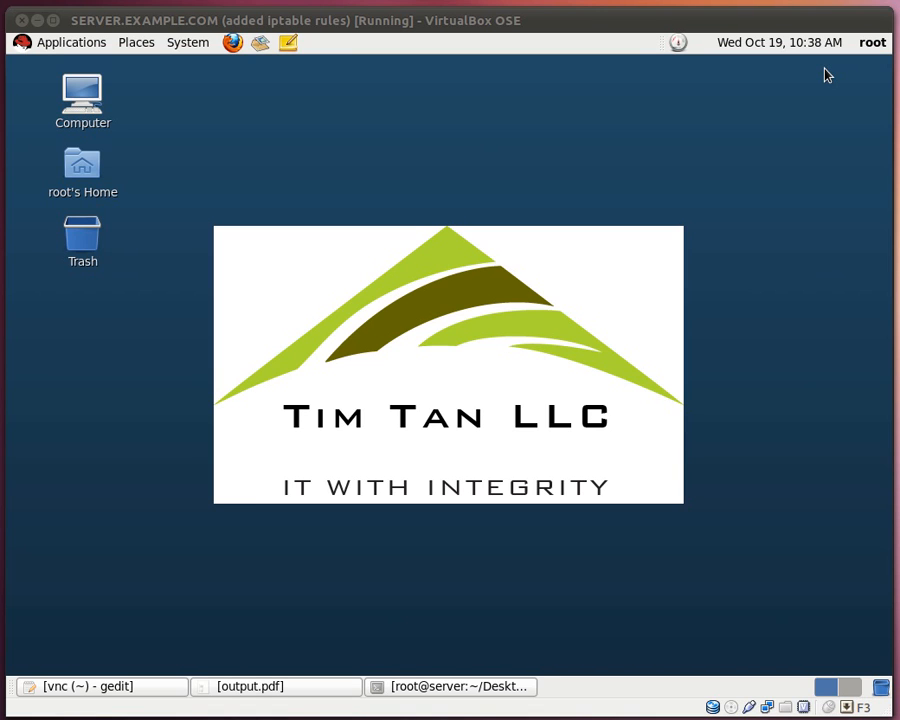
mouse_move(800, 174)
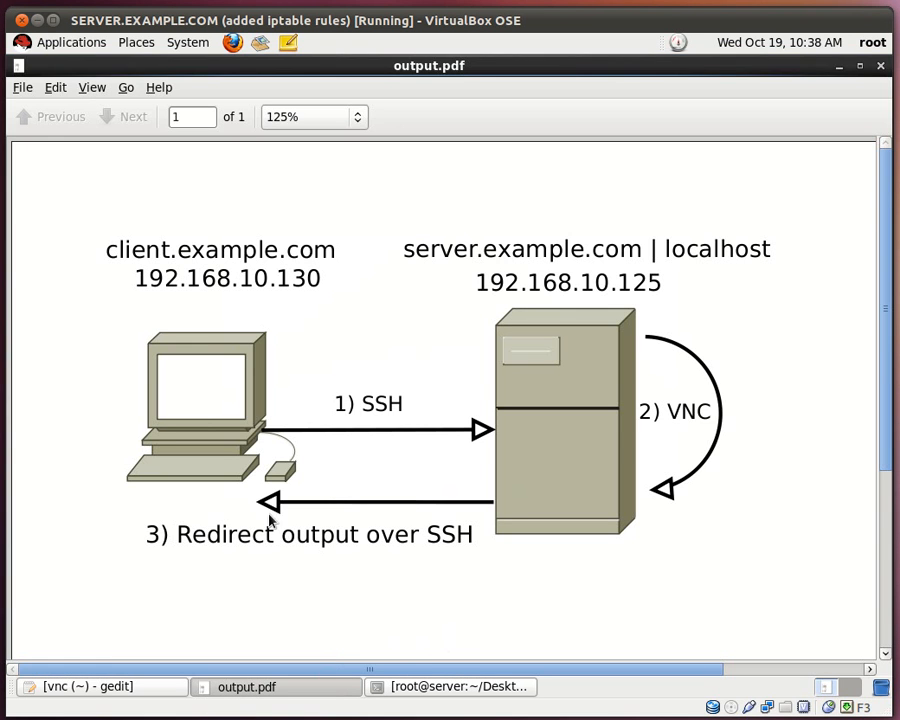
mouse_move(215, 328)
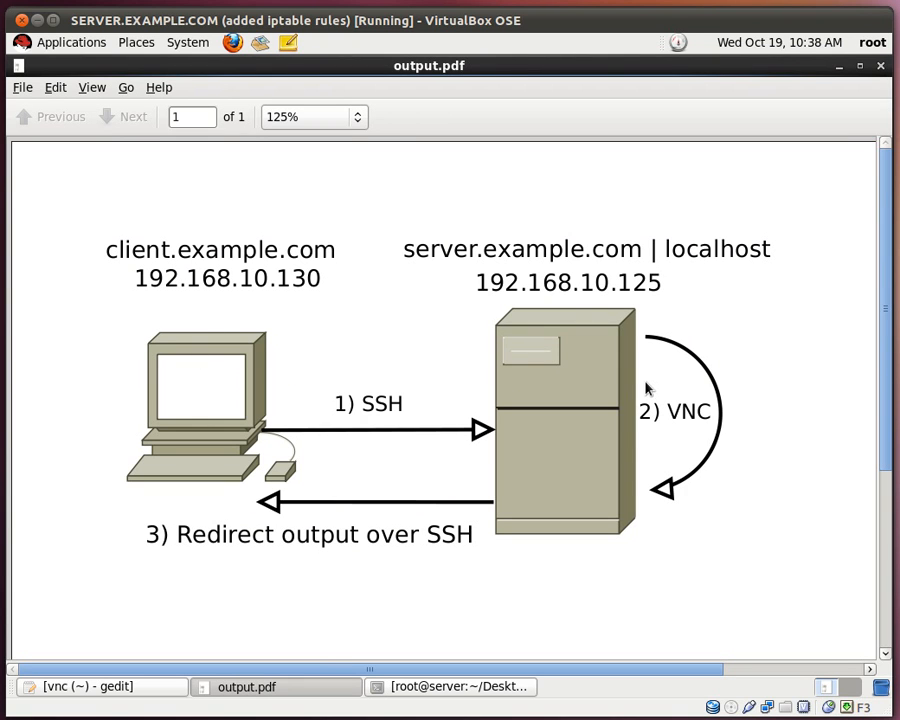
mouse_move(634, 373)
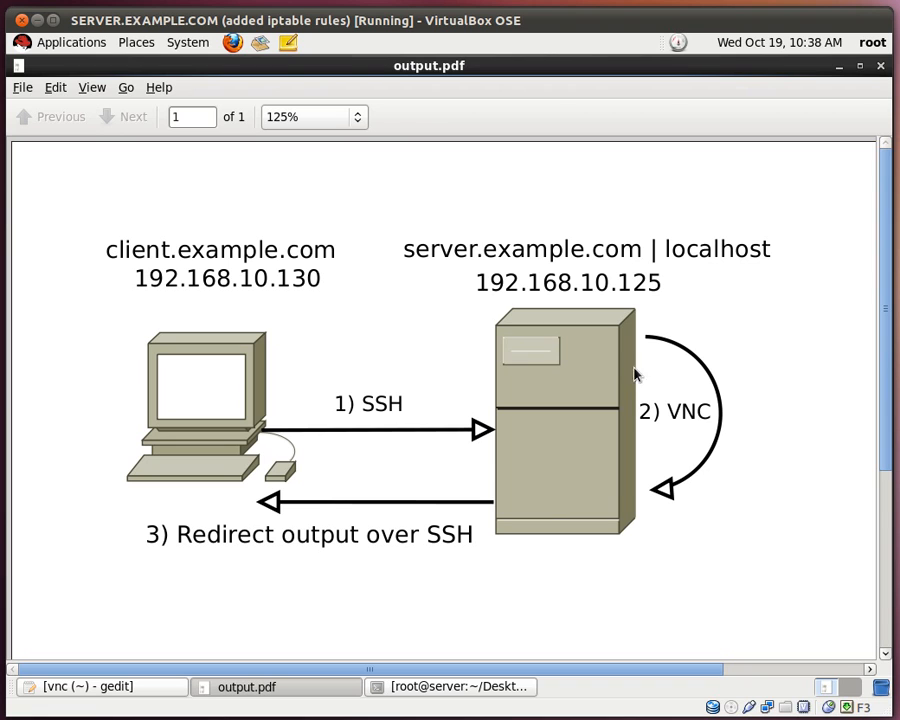
mouse_move(605, 366)
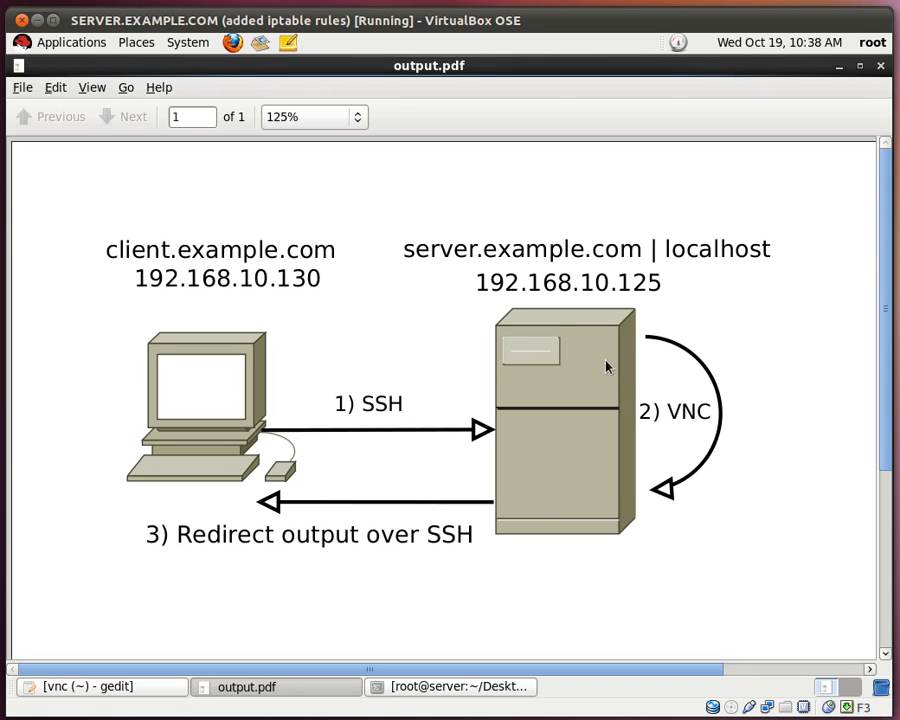
mouse_move(589, 379)
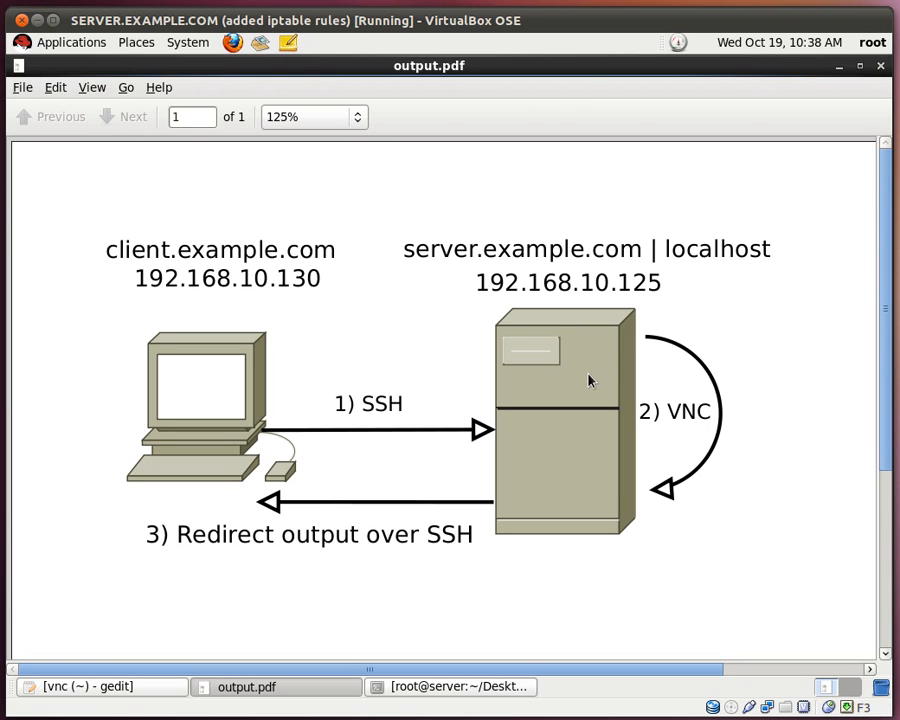
mouse_move(640, 413)
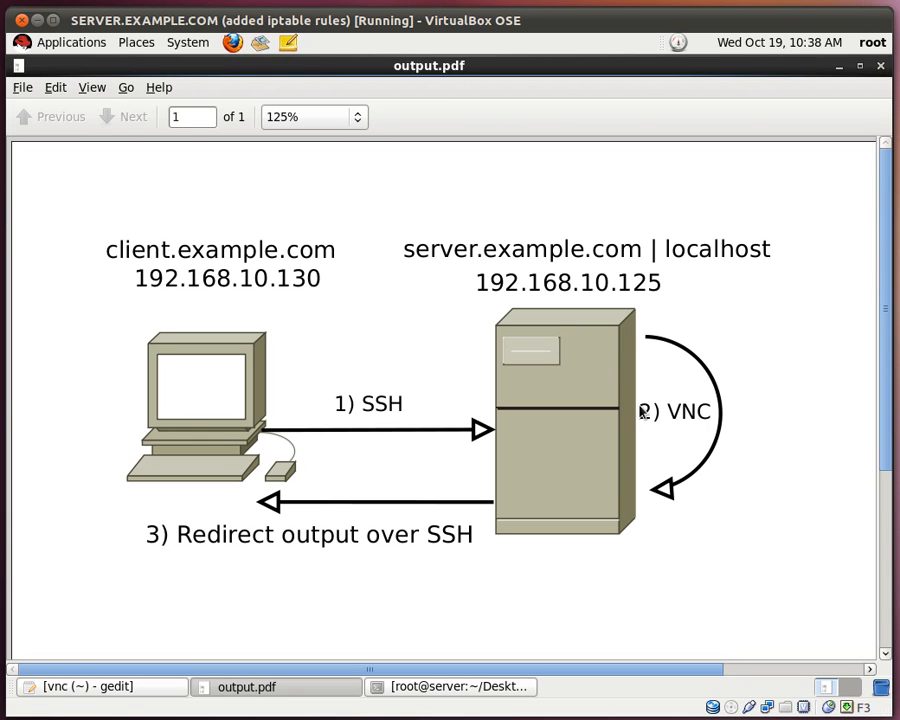
mouse_move(630, 386)
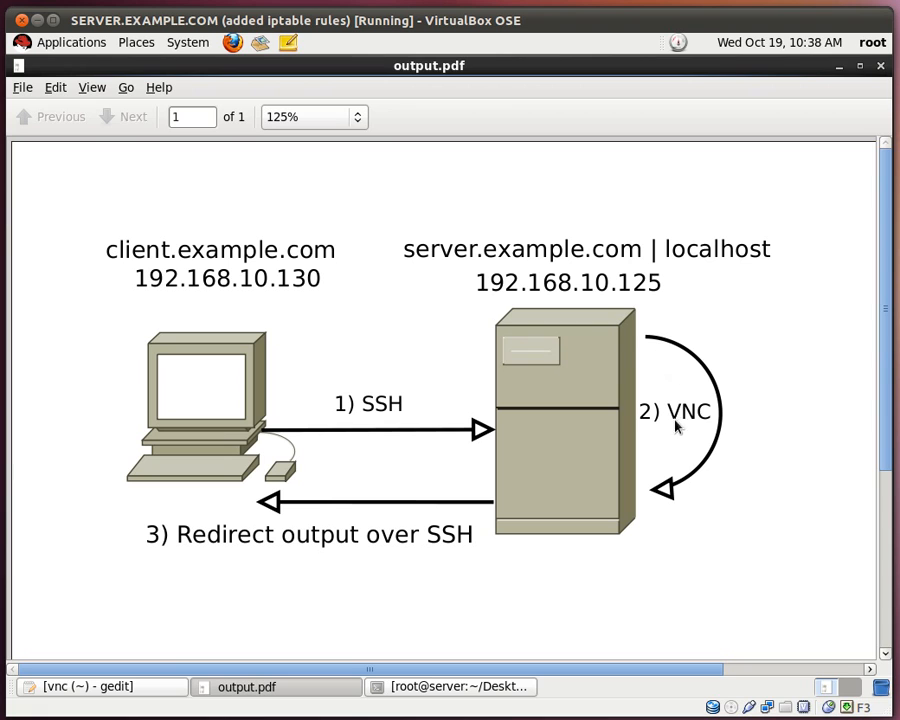
mouse_move(700, 477)
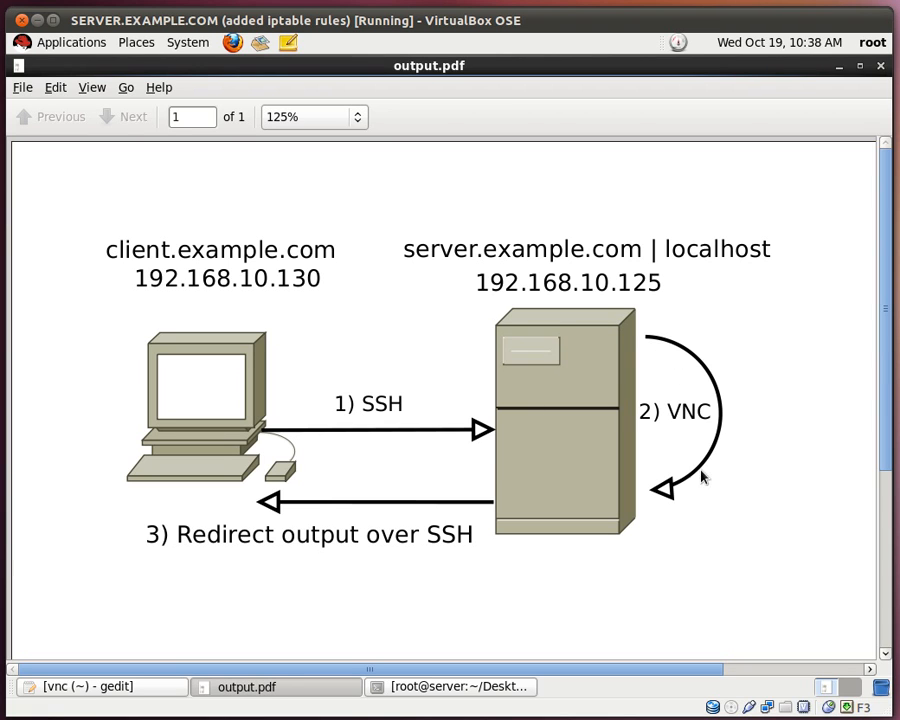
mouse_move(670, 503)
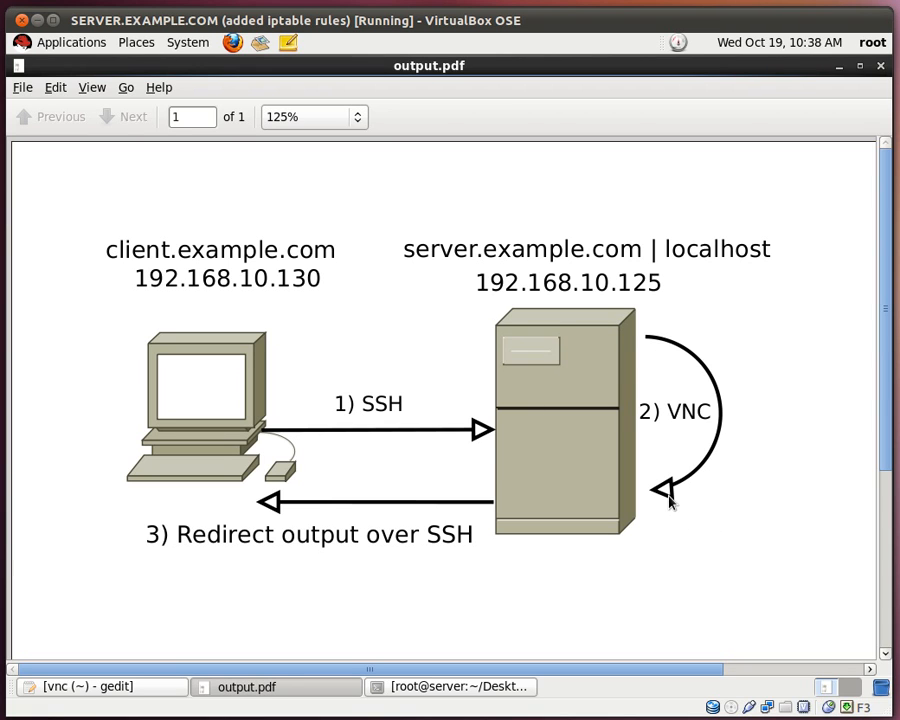
mouse_move(640, 485)
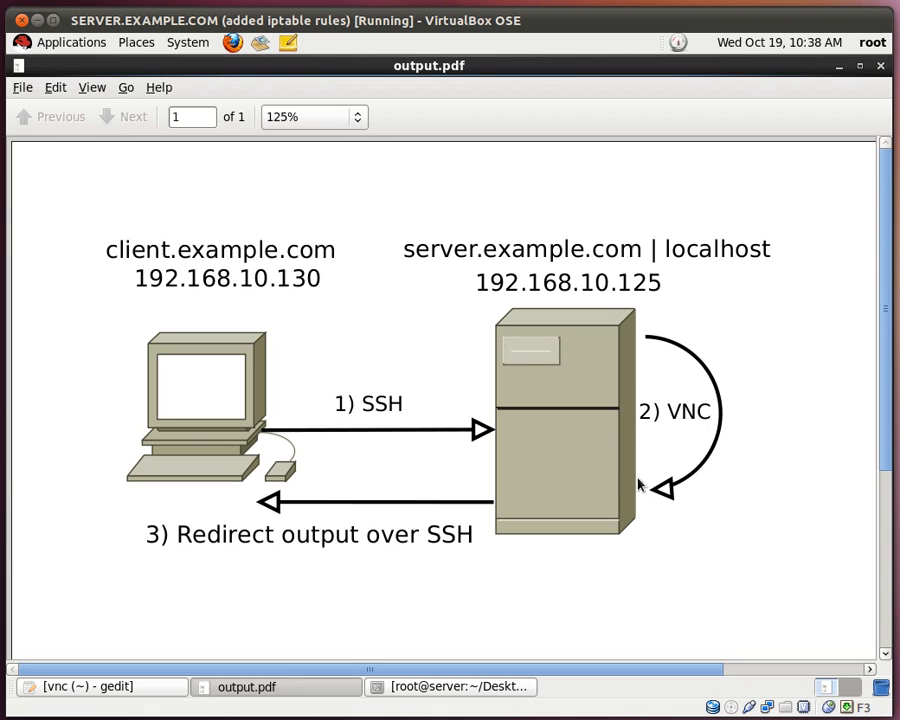
mouse_move(577, 462)
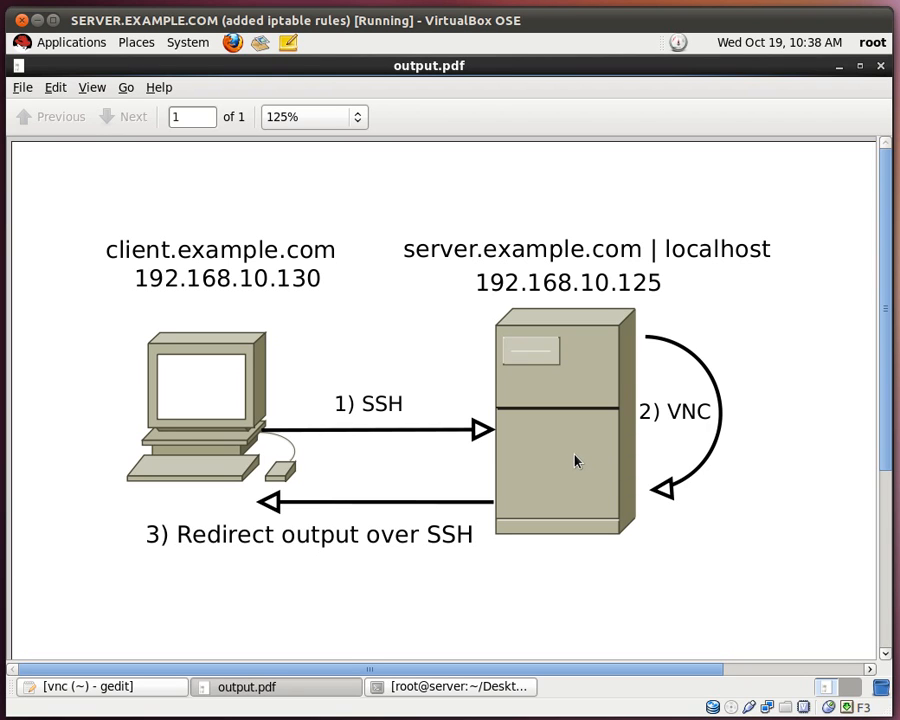
mouse_move(497, 495)
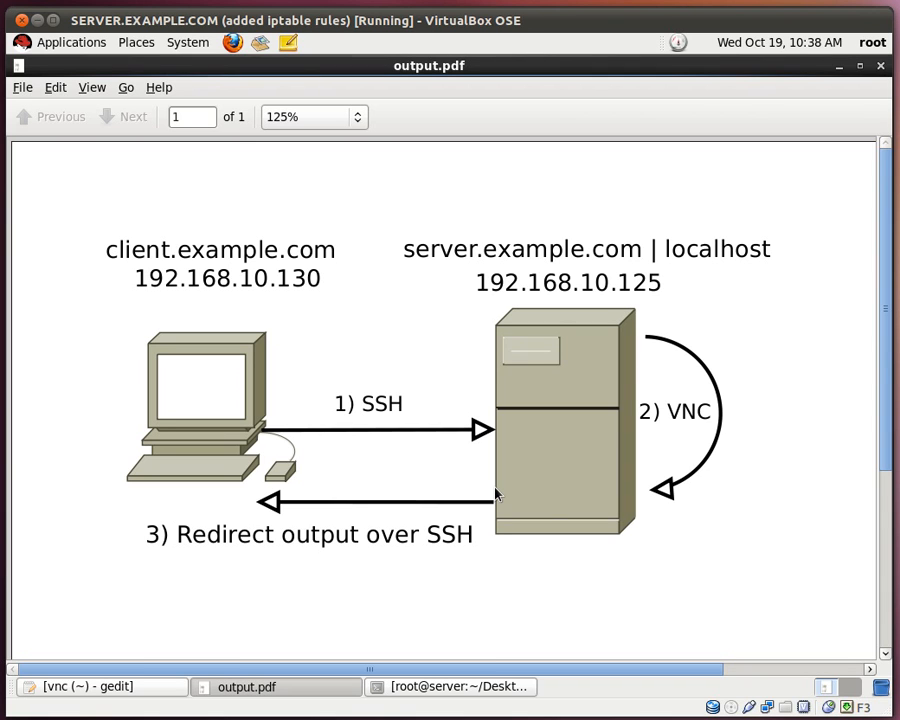
mouse_move(520, 257)
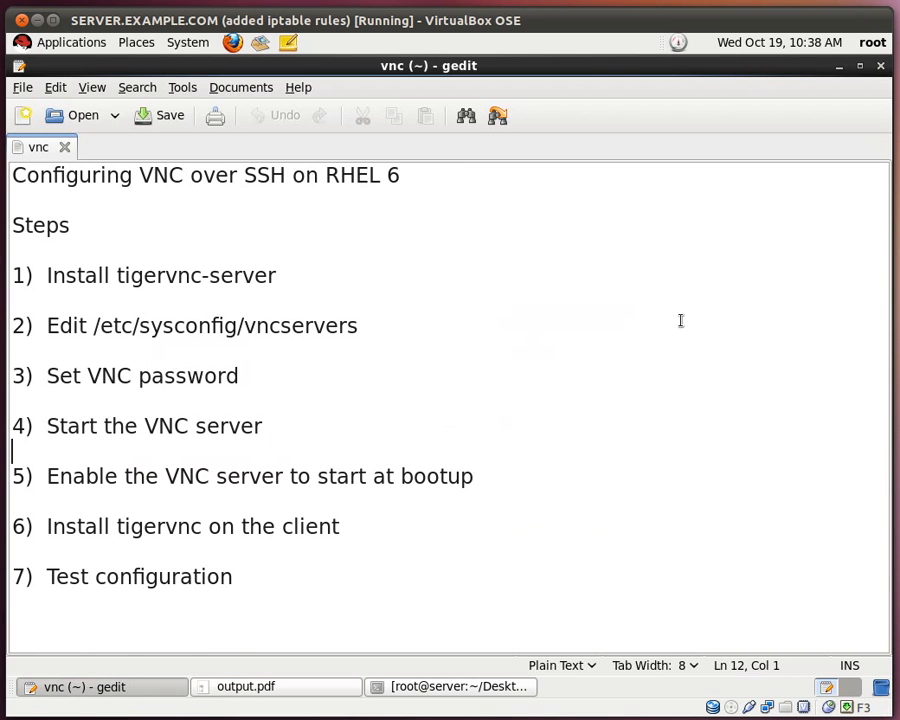
mouse_move(566, 320)
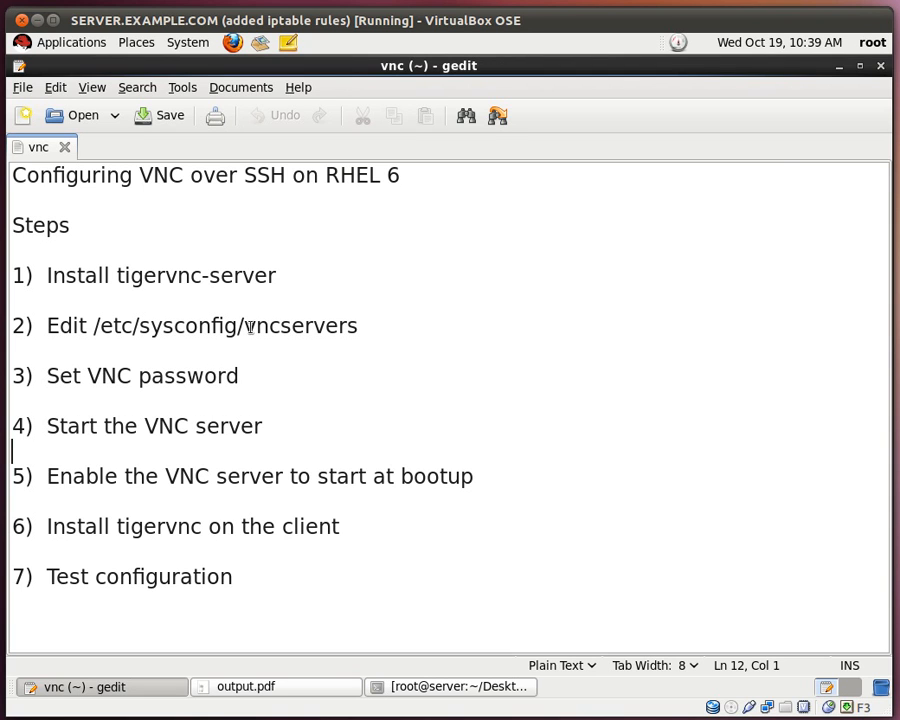
mouse_move(166, 382)
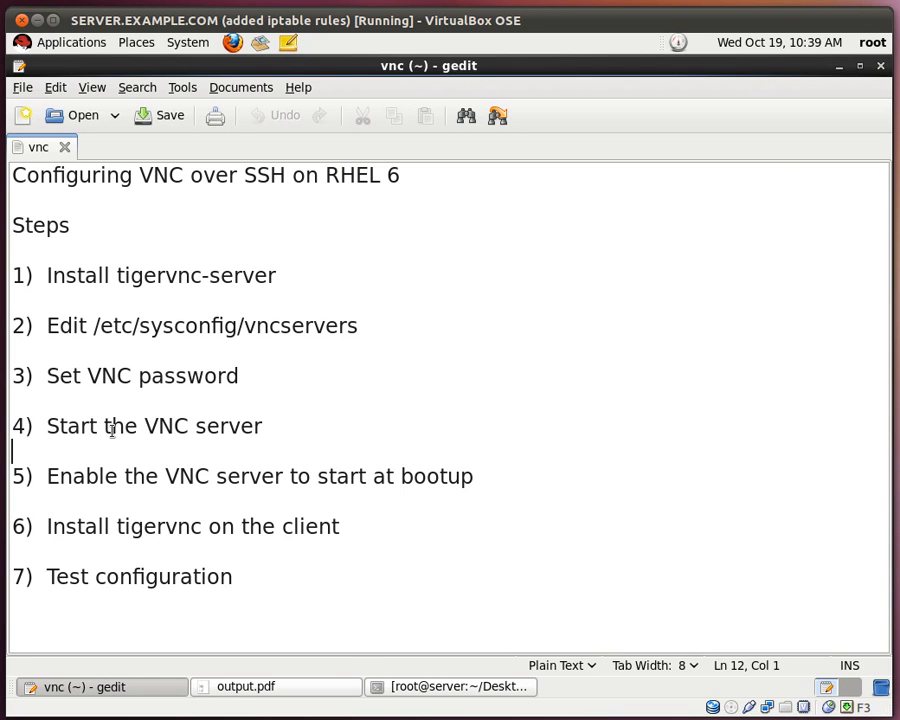
mouse_move(44, 479)
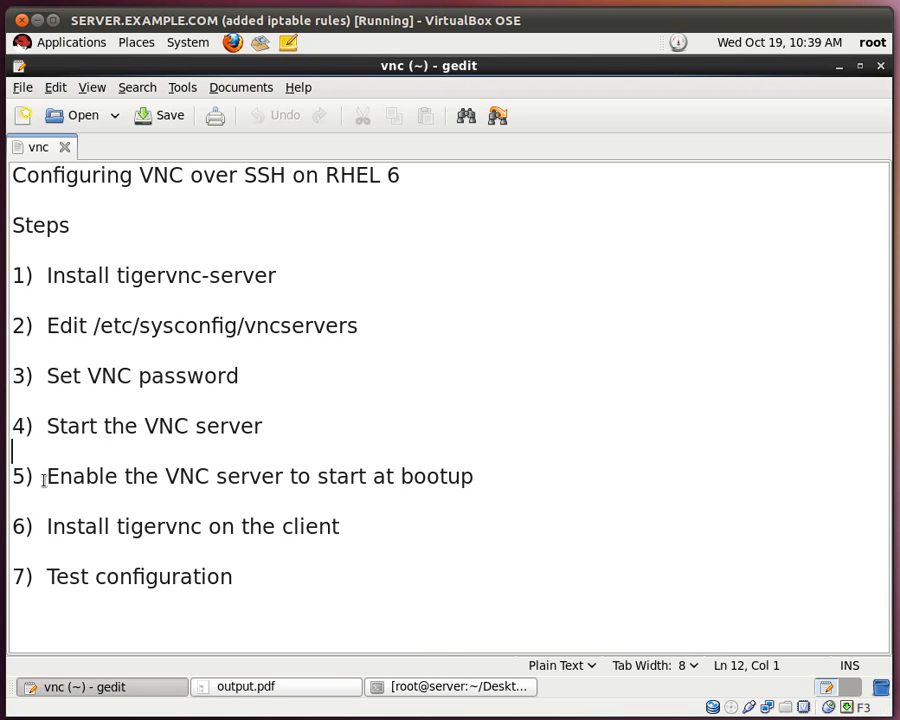
mouse_move(47, 532)
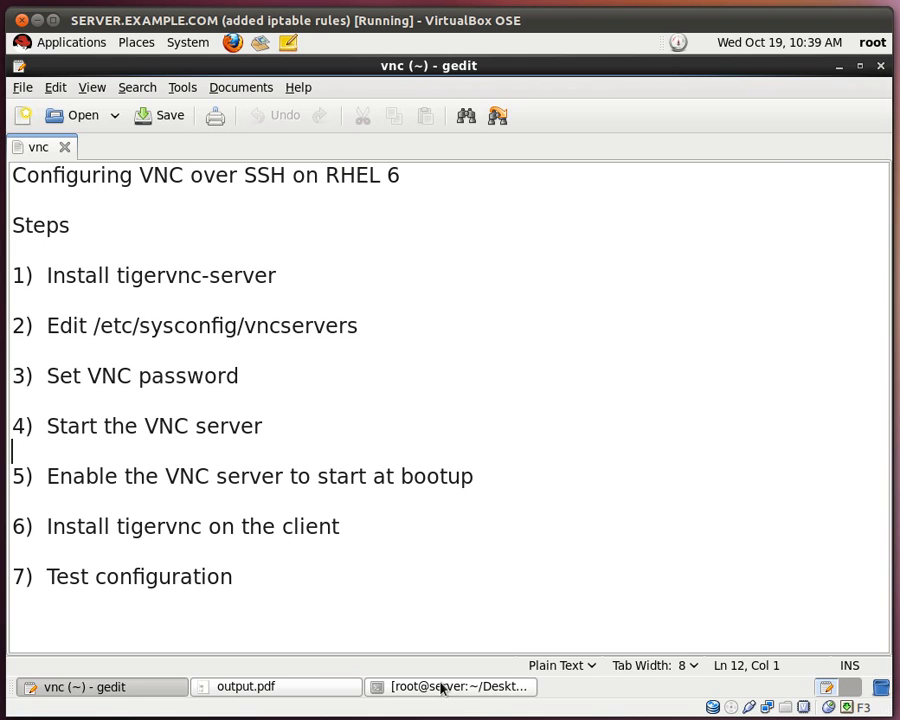
Install the tigervnc-server package on the server with yum
left_click(450, 686)
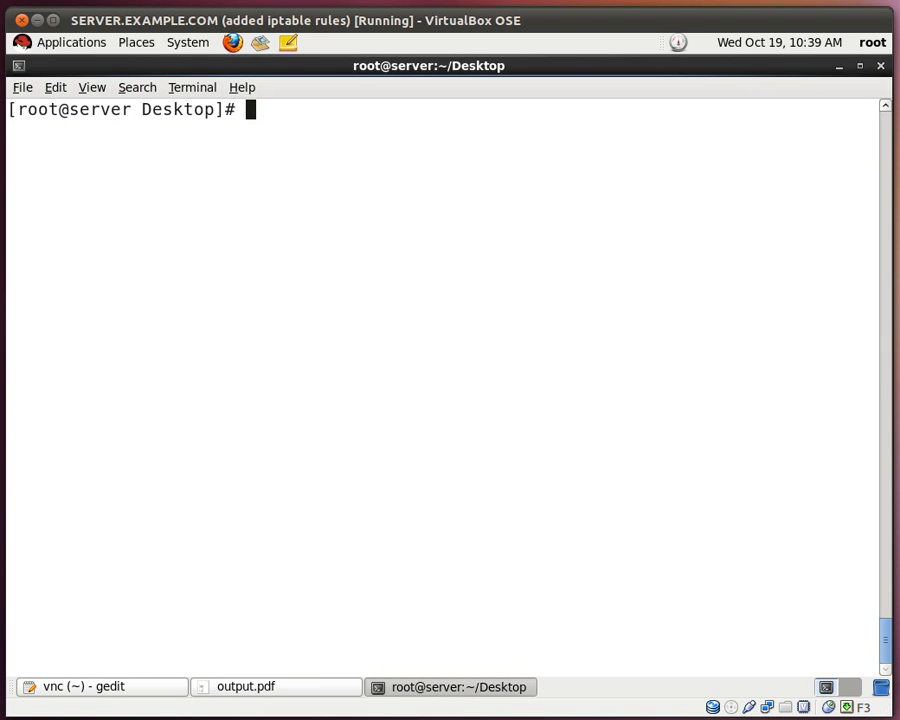
type("yum install")
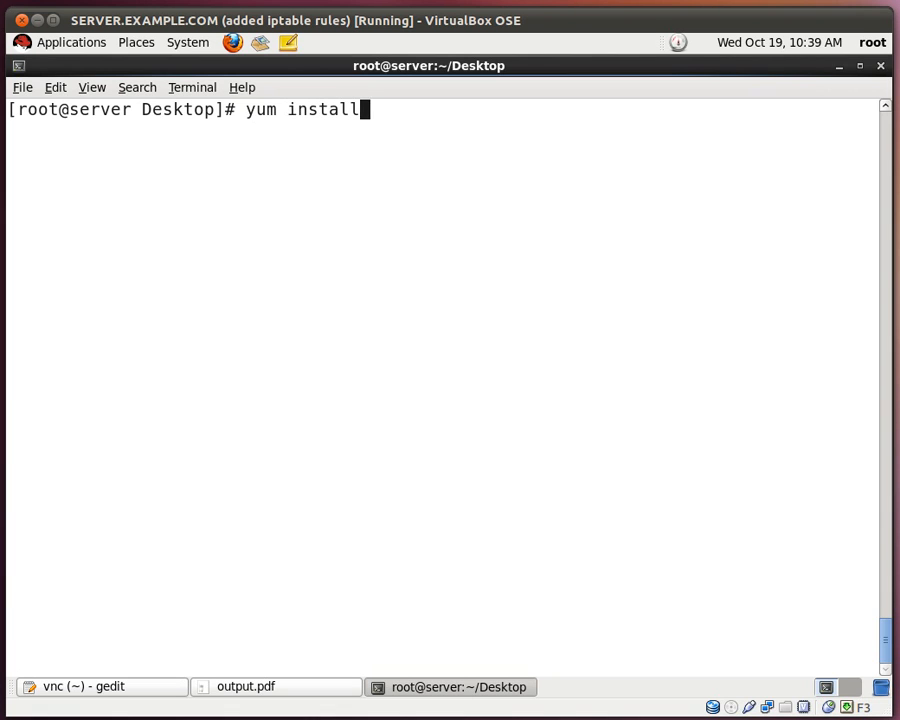
type("tigervnc")
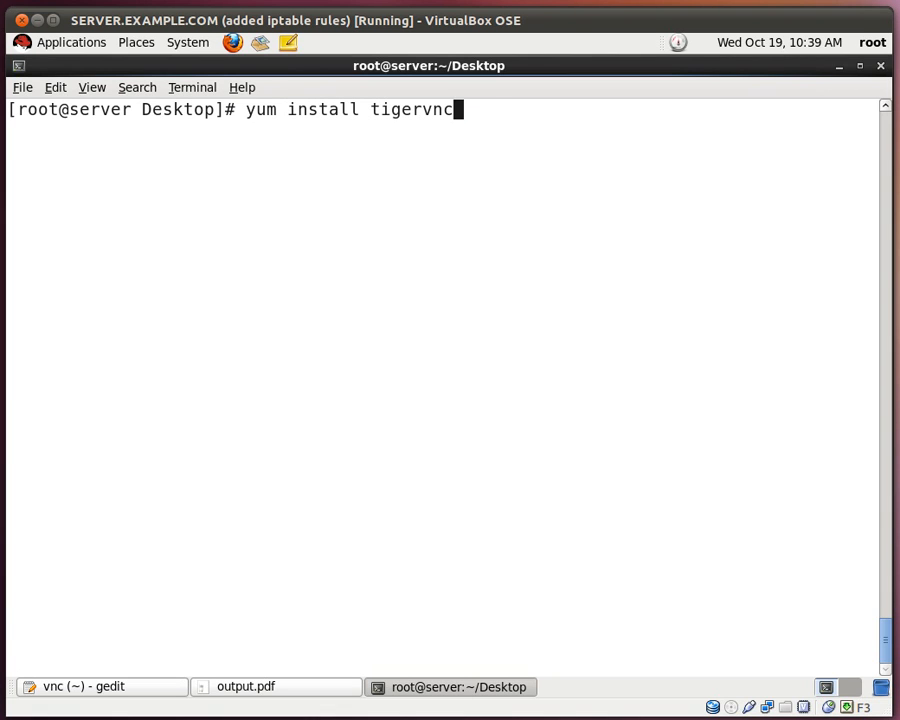
key("Return")
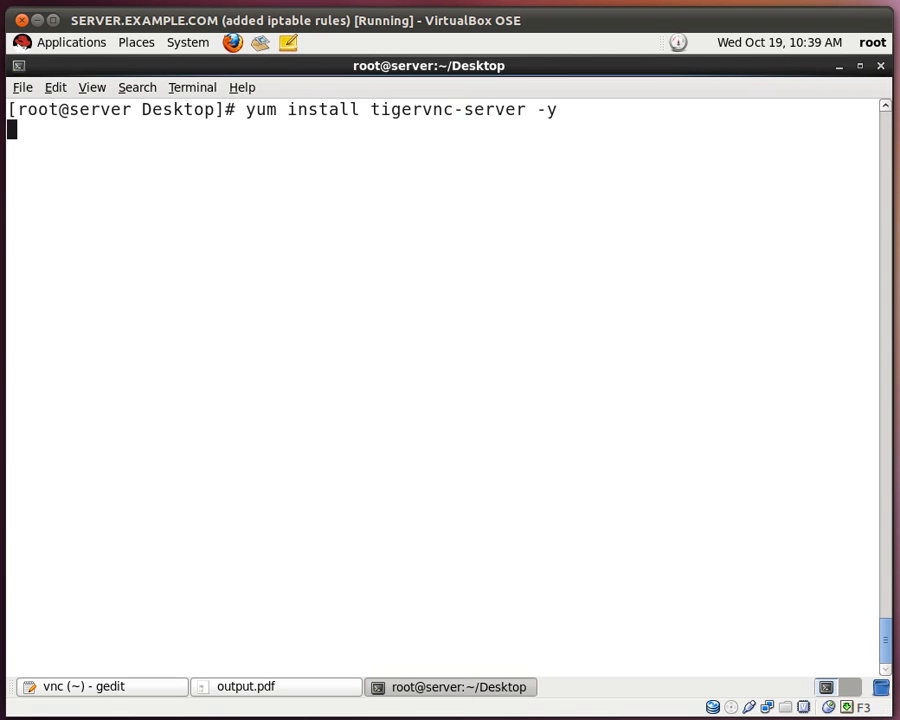
key("Return")
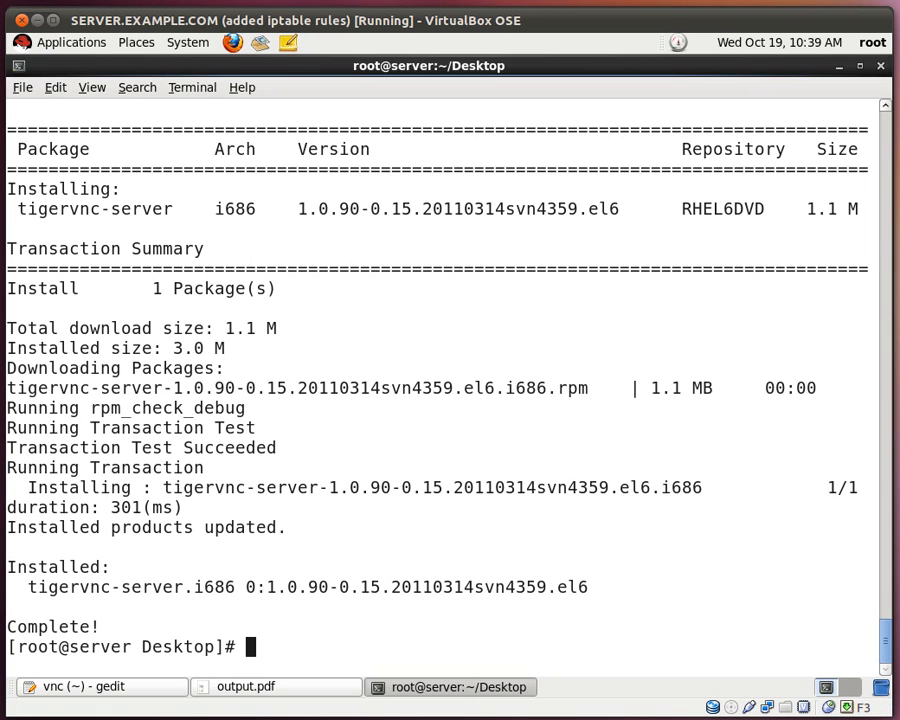
Open /etc/sysconfig/vncservers in vim
type("vim")
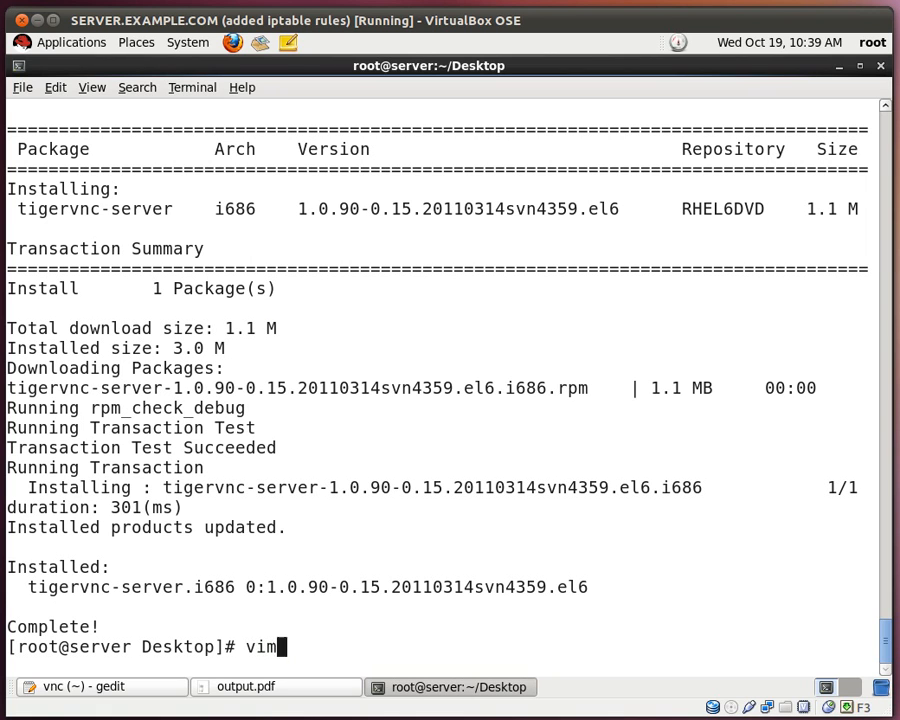
type("/etc/")
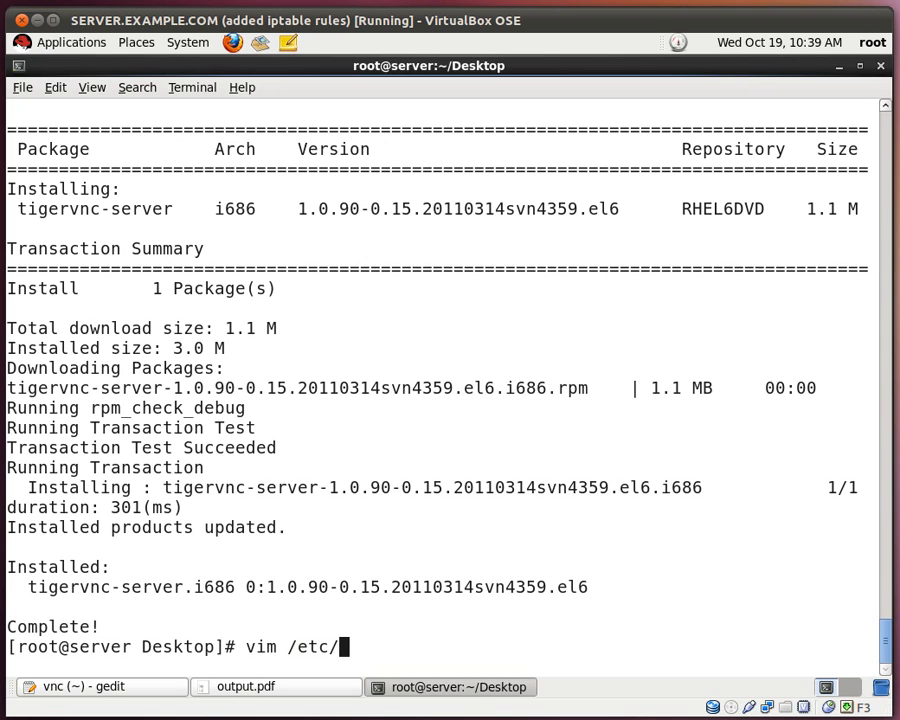
type("sysconfig/")
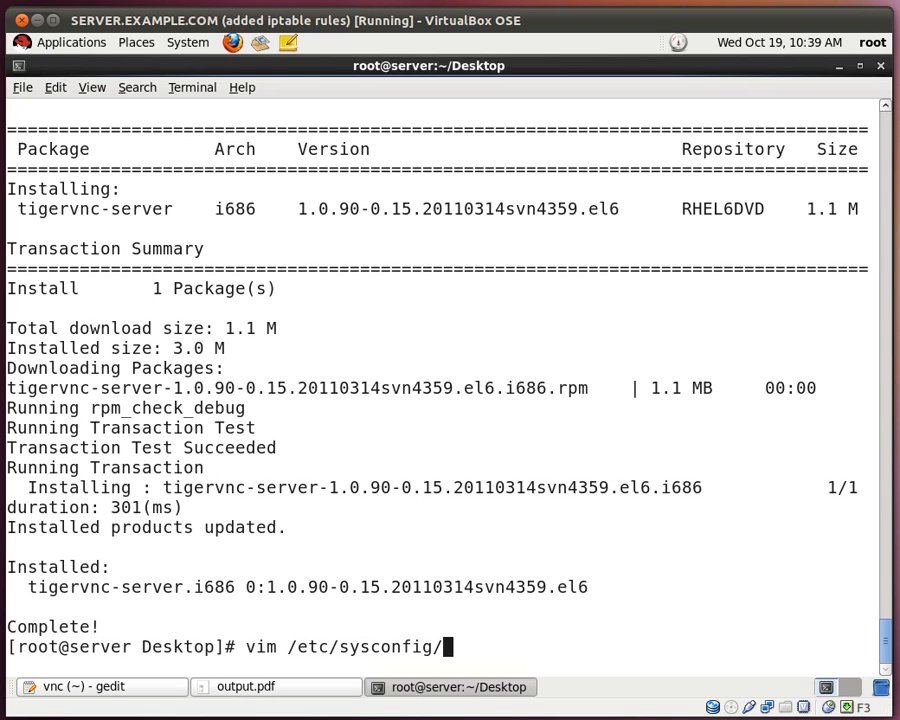
type("vncservers")
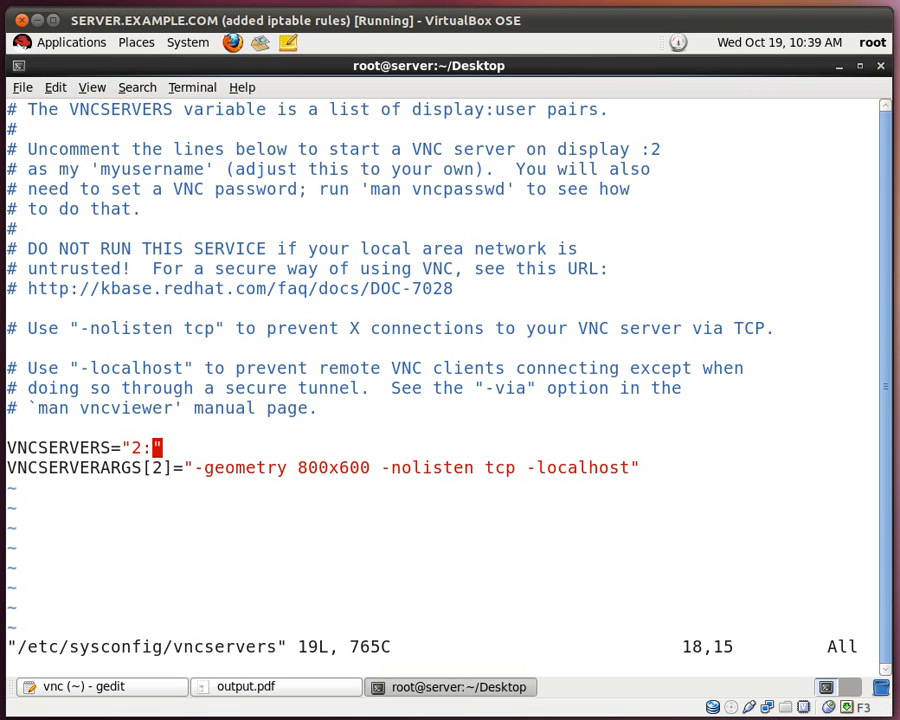
Set VNCSERVERS to "2:root" in the vncservers file
key("i")
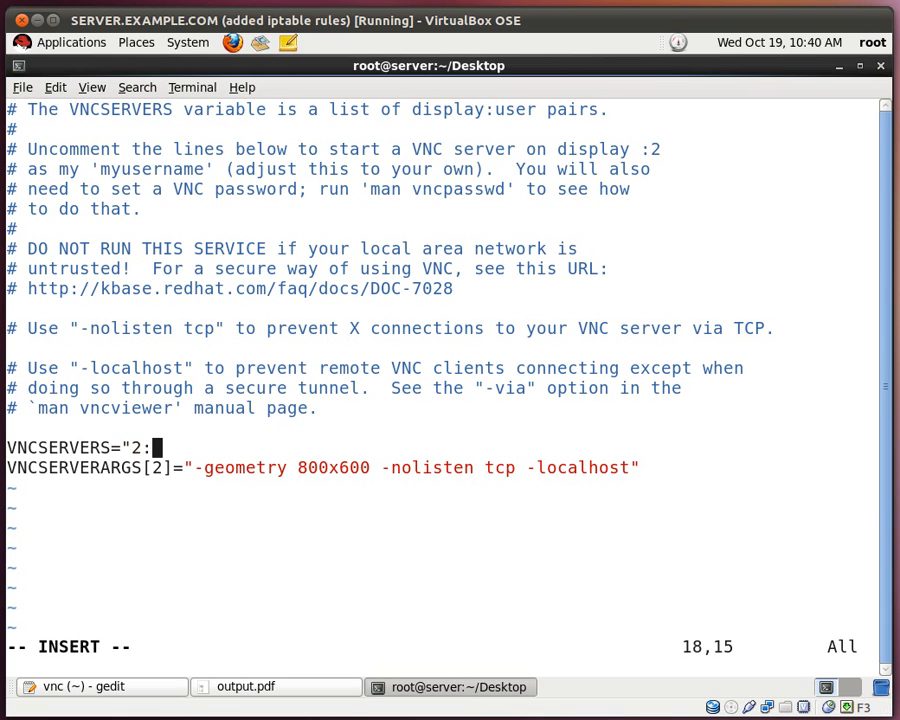
type("root\"")
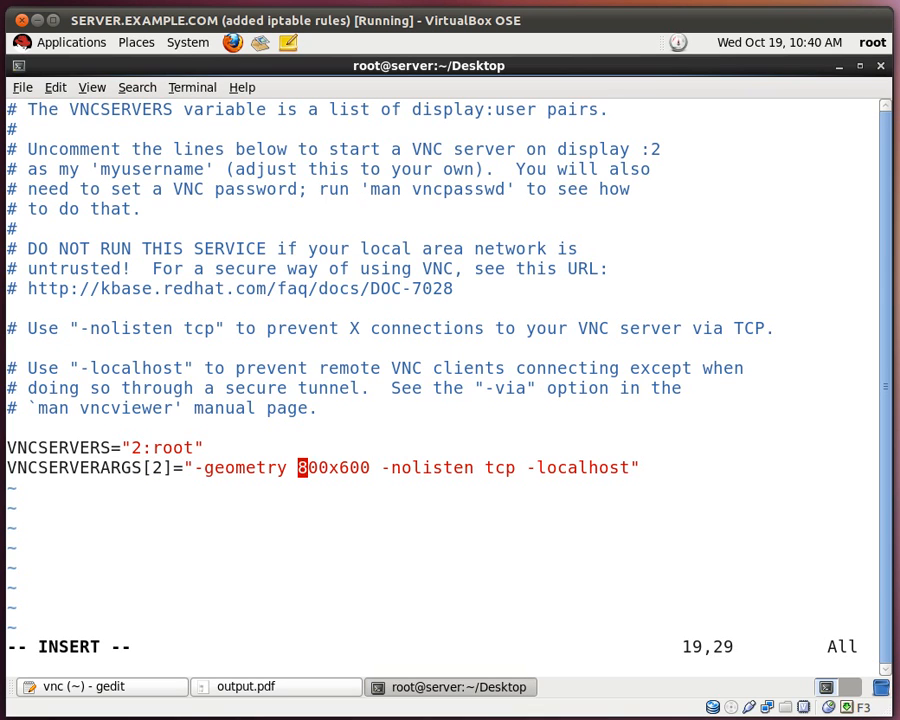
Change the VNCSERVERARGS geometry from 800x600 to 1024x768
key("BackSpace")
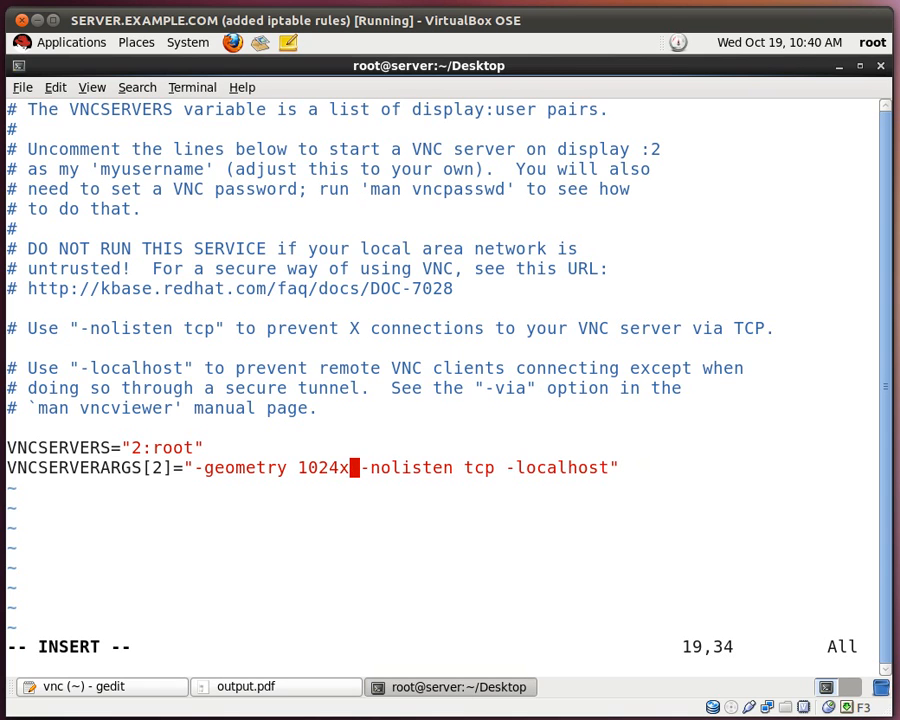
type("768")
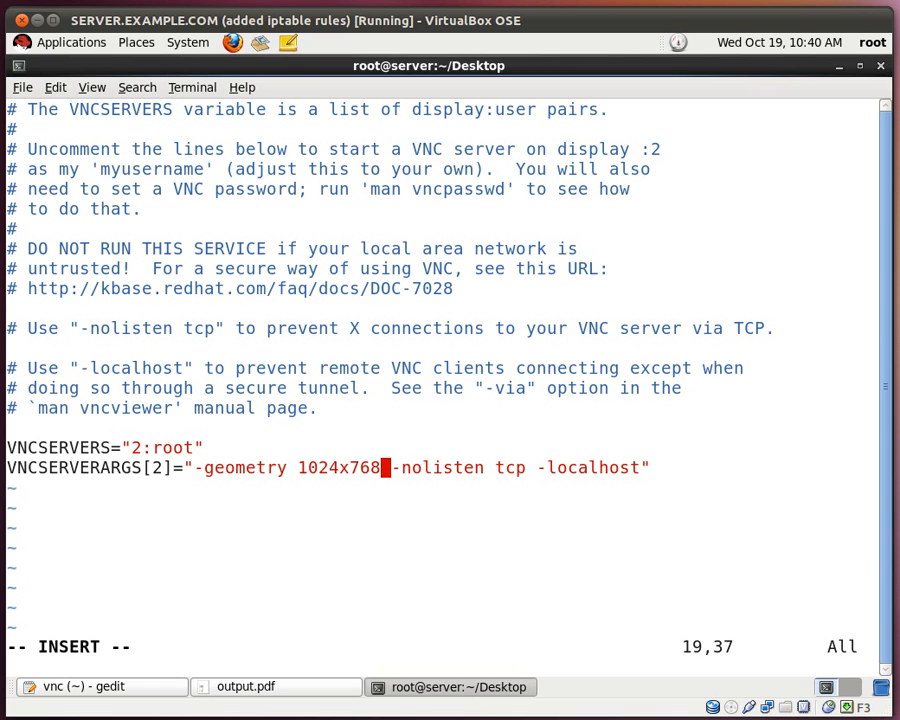
mouse_move(437, 478)
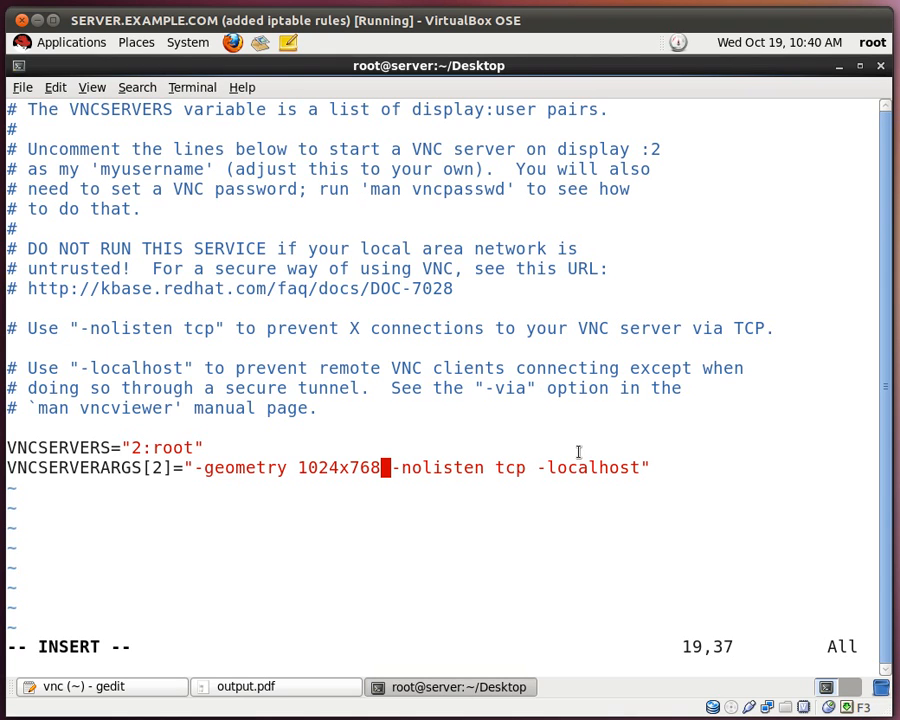
mouse_move(562, 438)
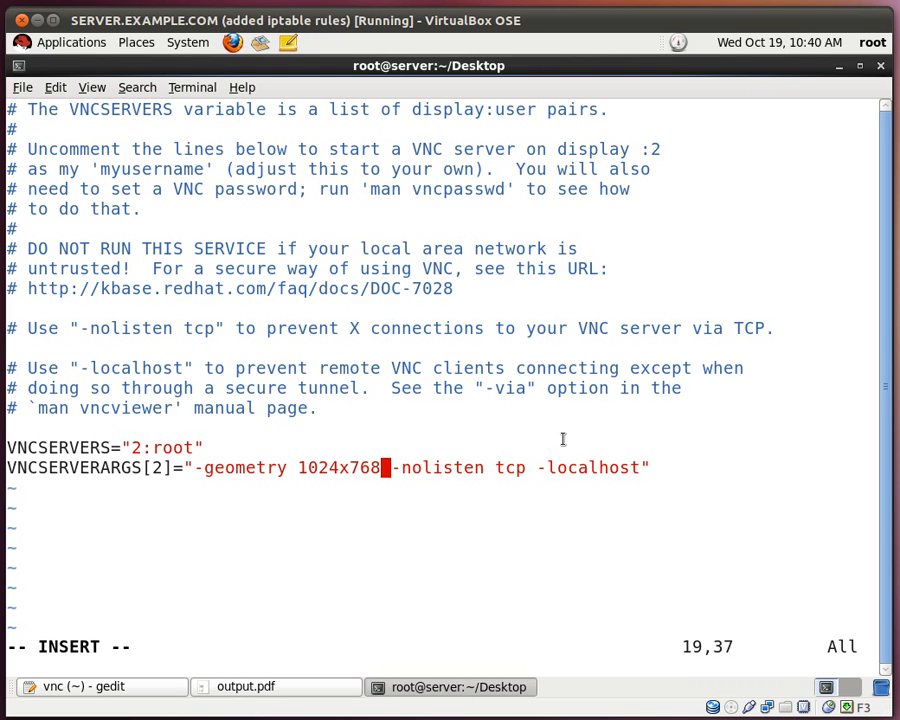
mouse_move(550, 433)
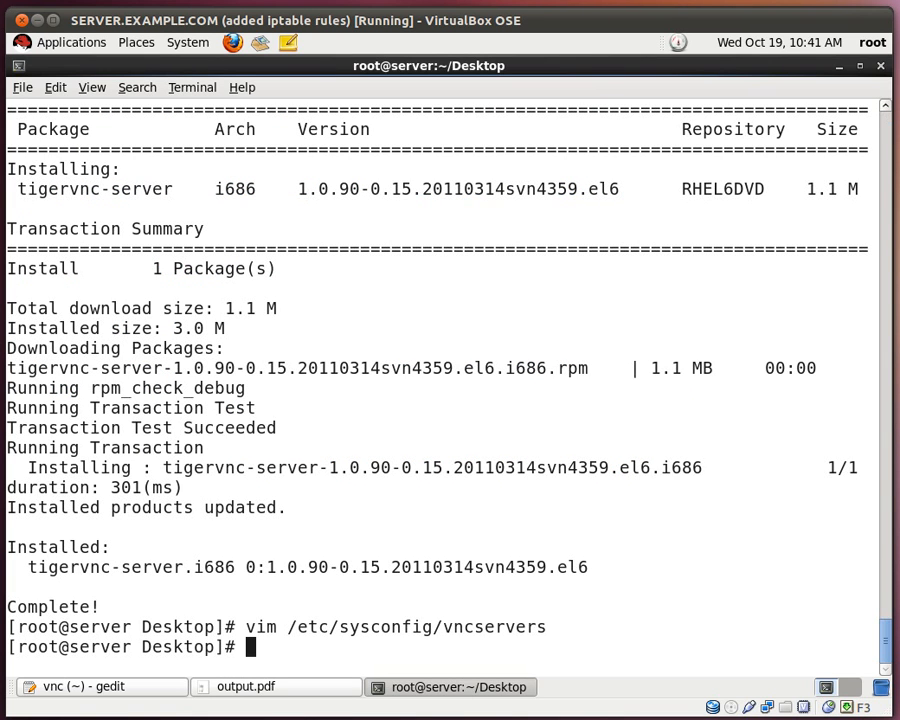
Set root's VNC password with vncpasswd
type("vnc")
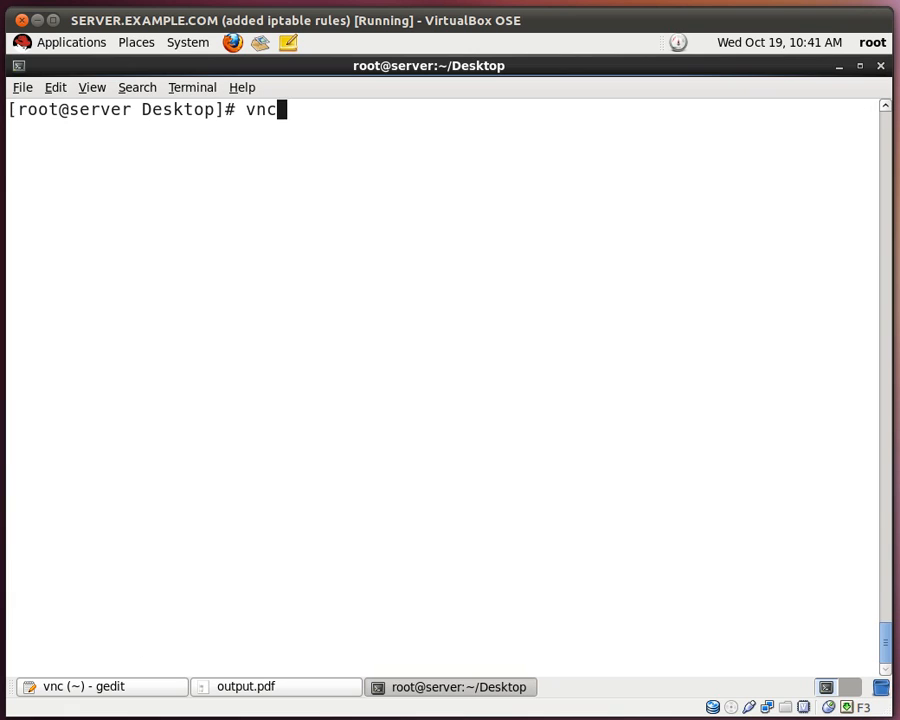
type("passwd")
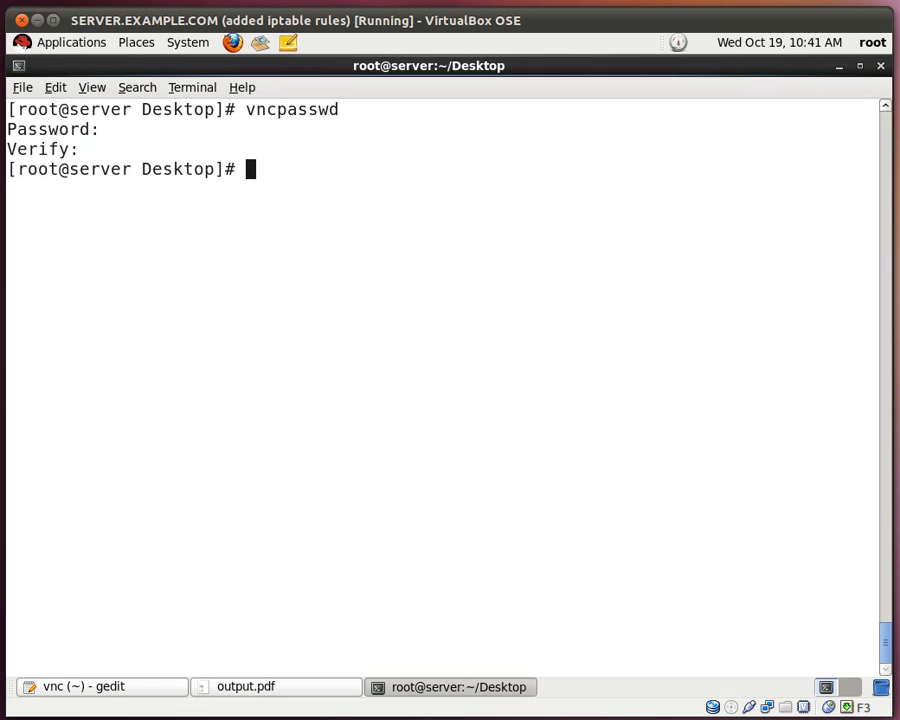
type("ser")
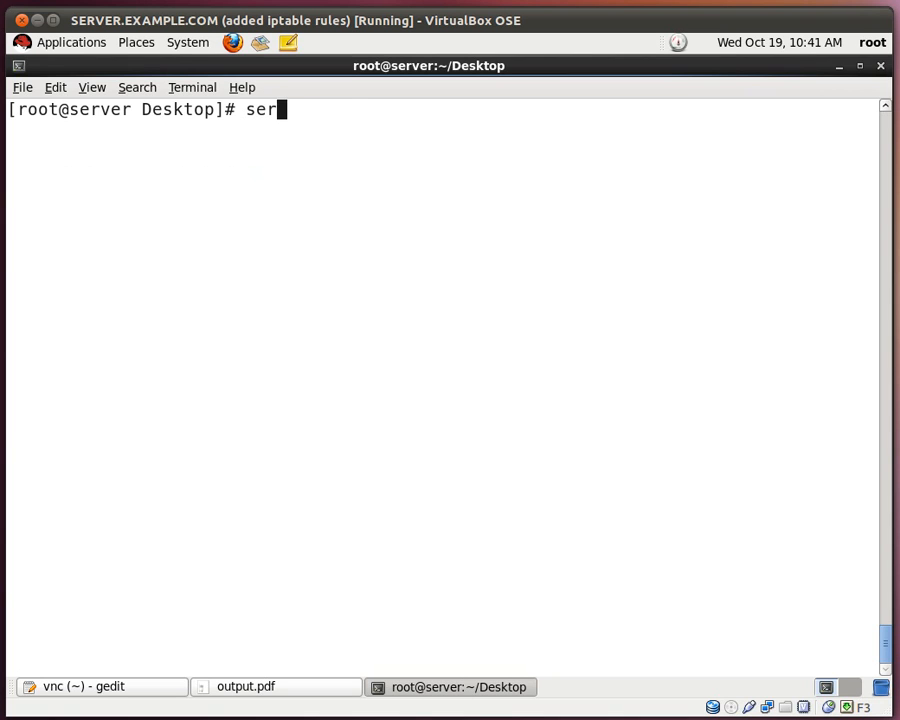
Start the vncserver service and enable it at boot with chkconfig
type("vice vncserver start")
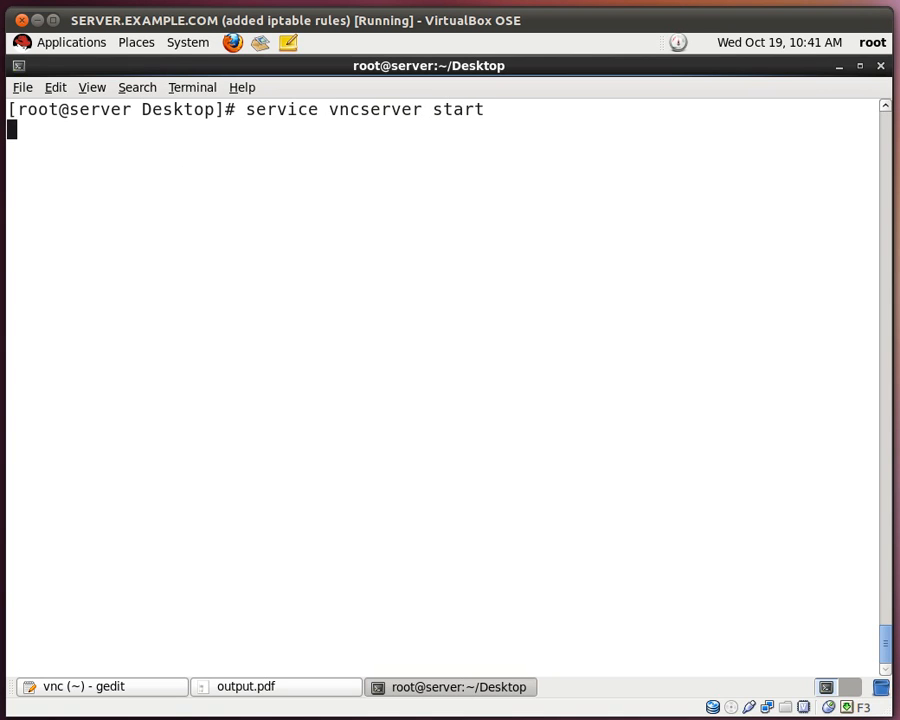
key("Return")
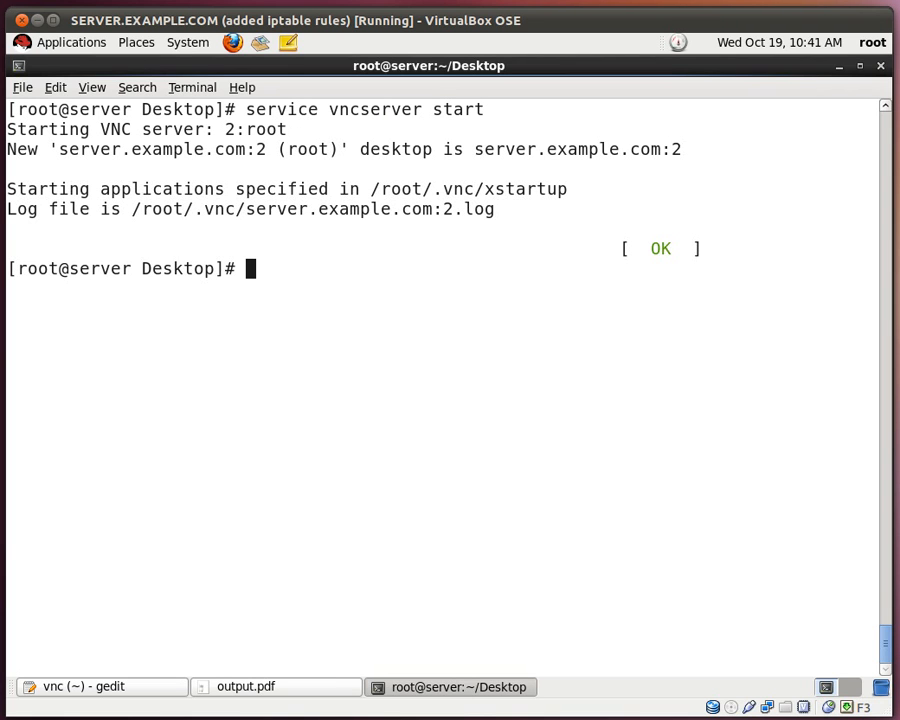
type("chkc")
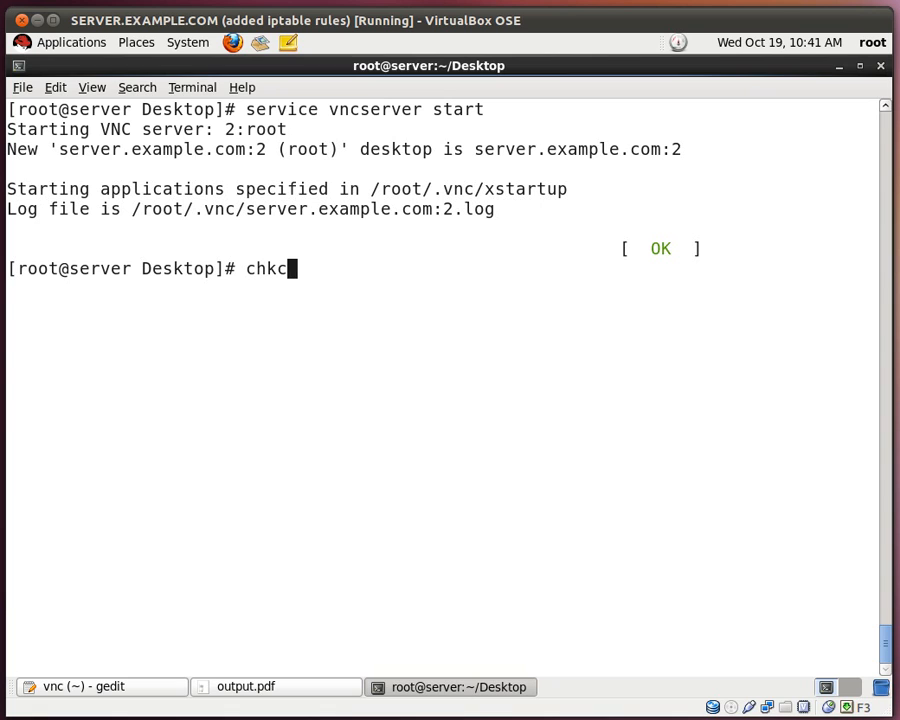
type("onfig vn")
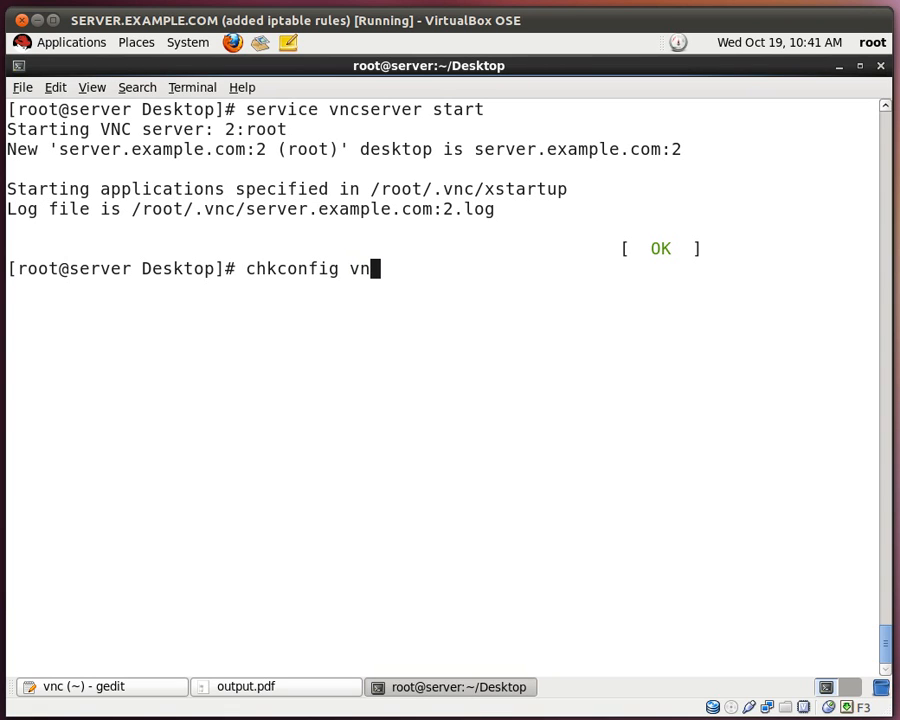
type("csere")
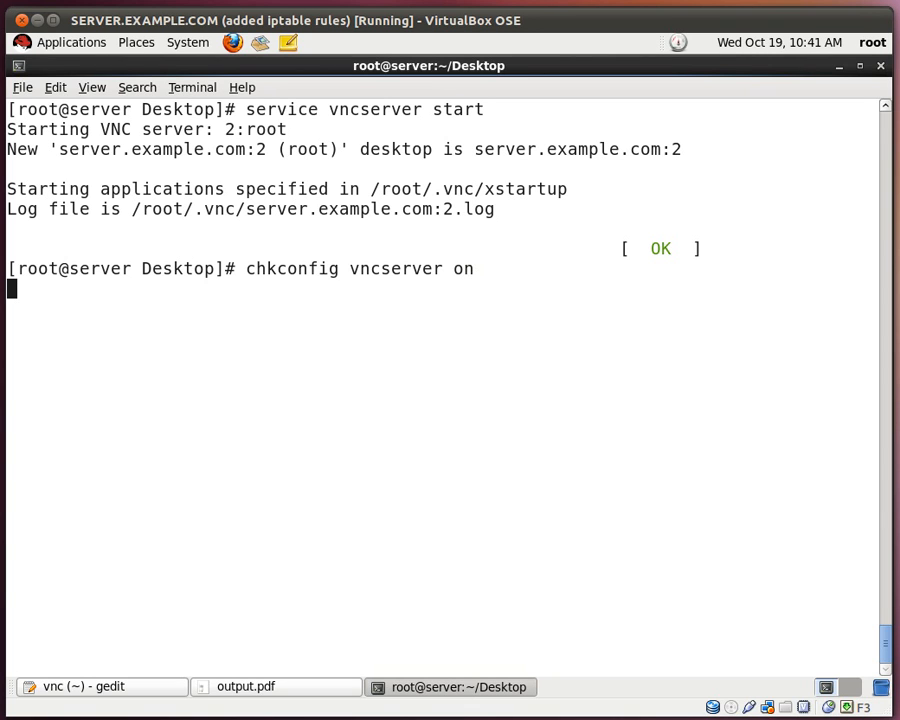
key("Return")
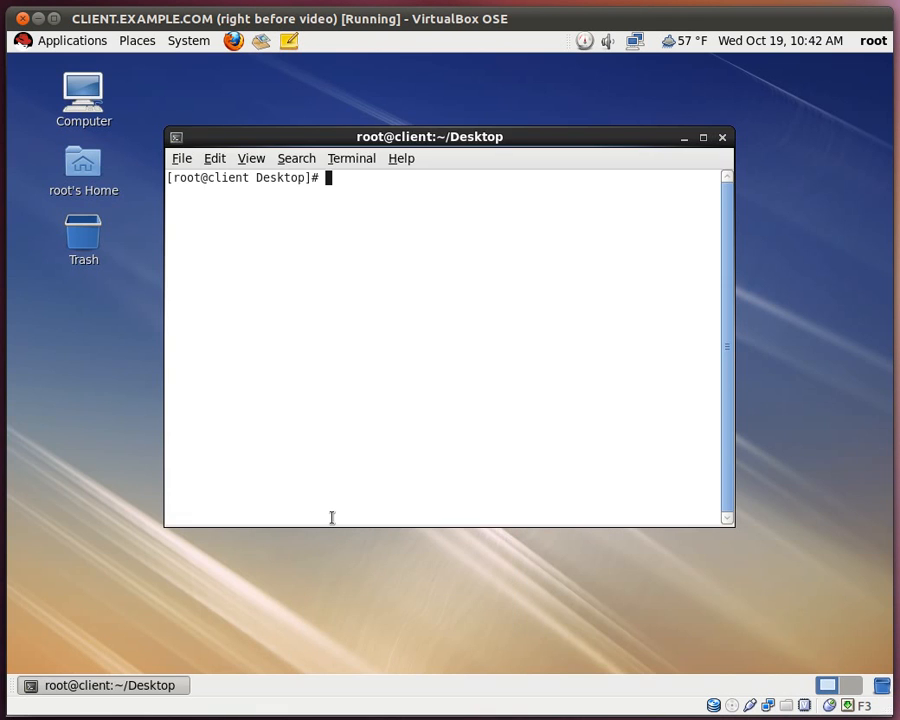
Maximize the client terminal and install the tigervnc viewer package with yum
left_click(703, 137)
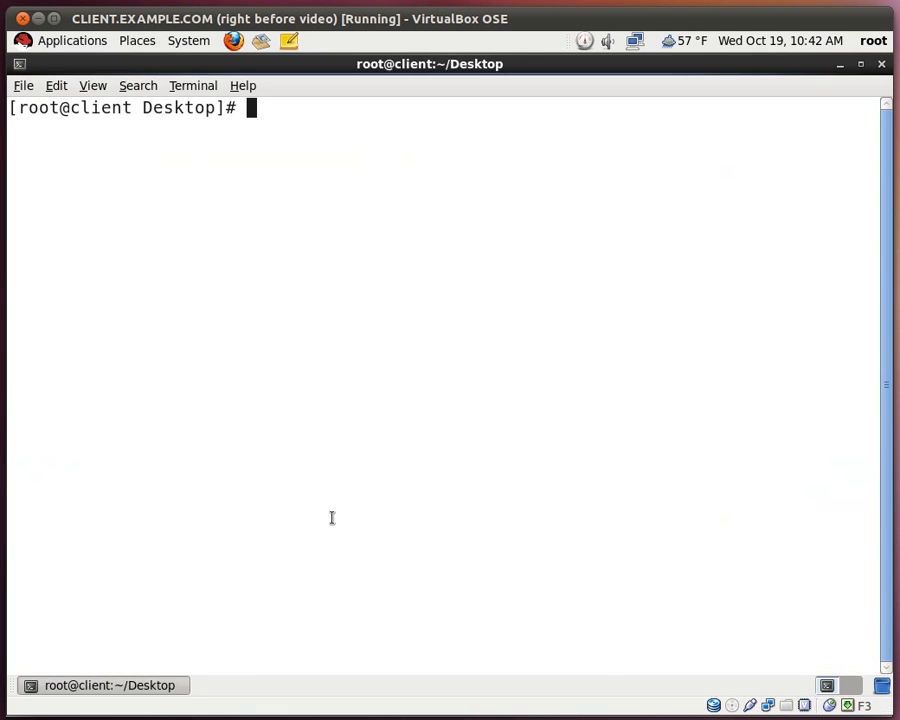
type("yum install gt")
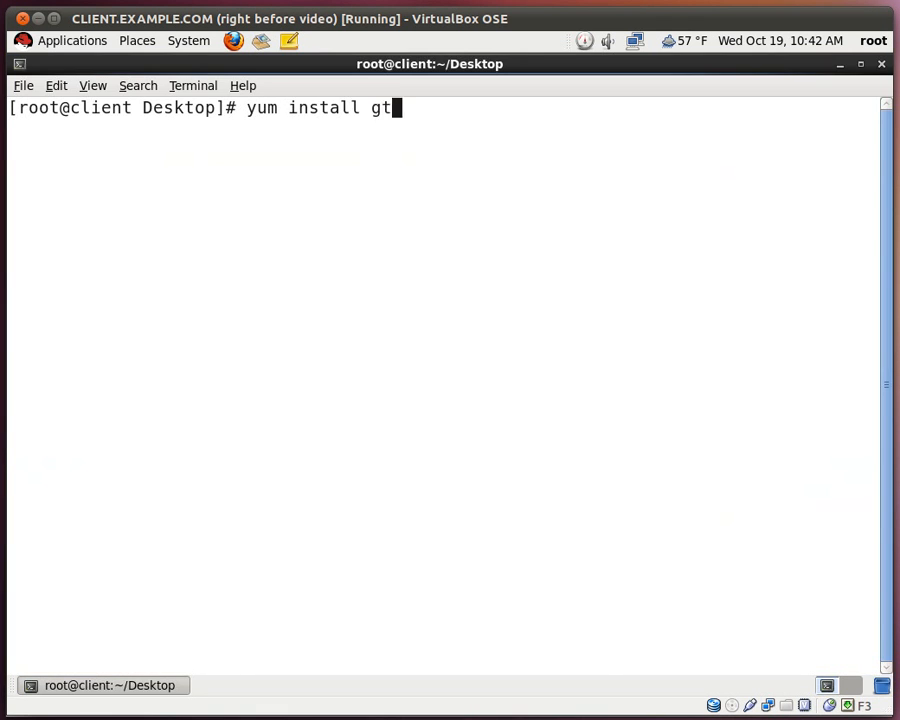
type("iger")
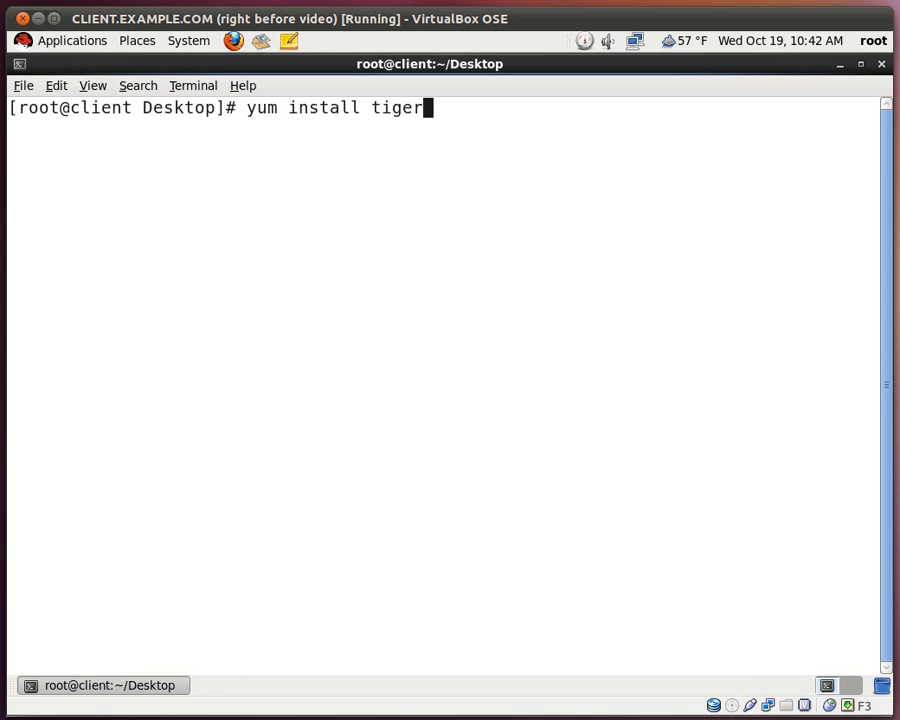
type("vnc -")
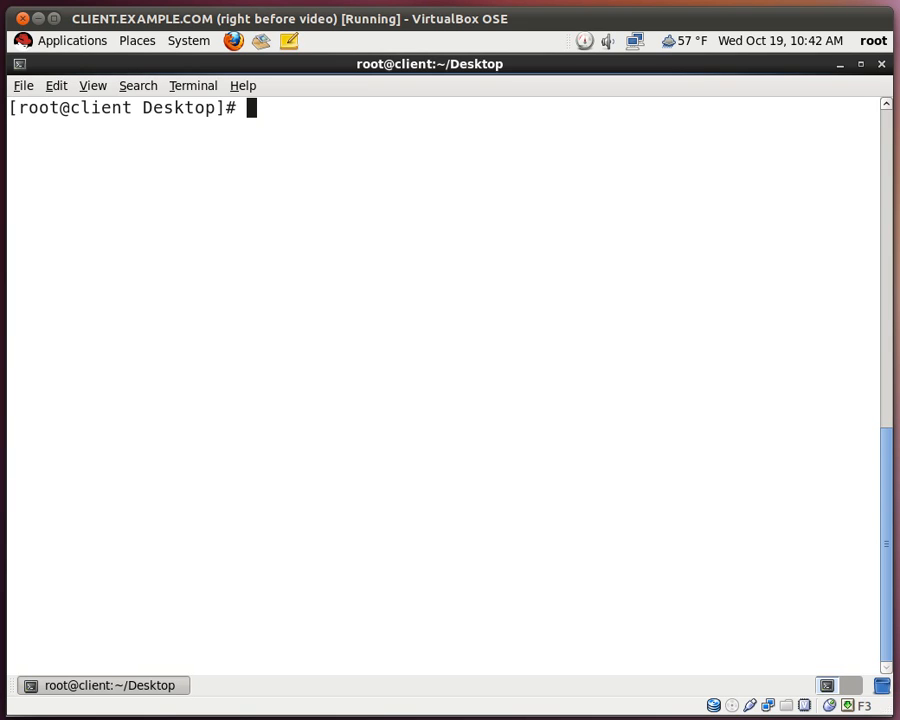
mouse_move(463, 517)
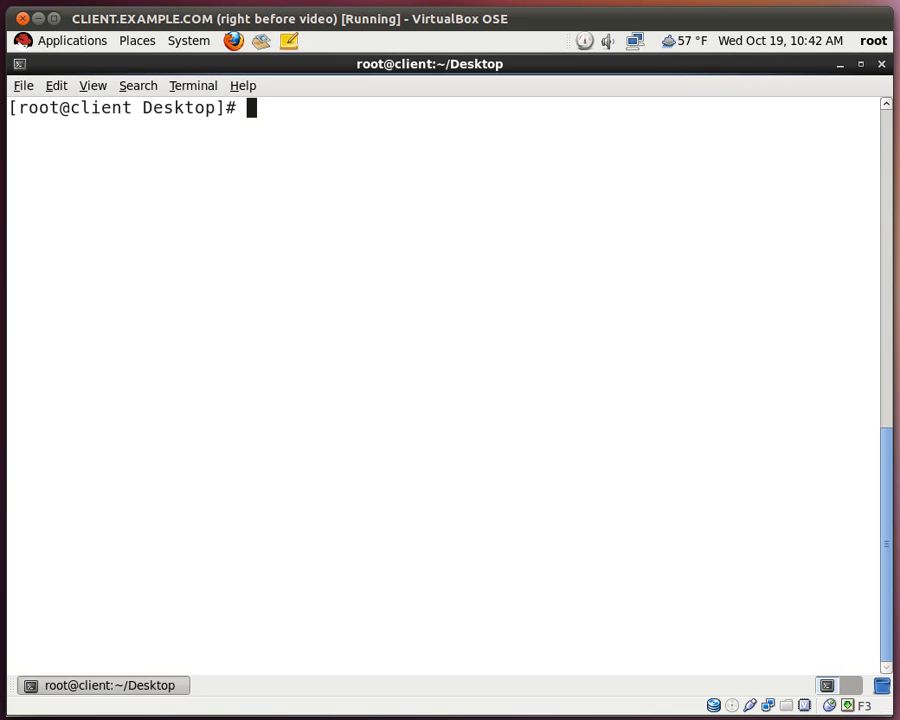
type("vncviewer")
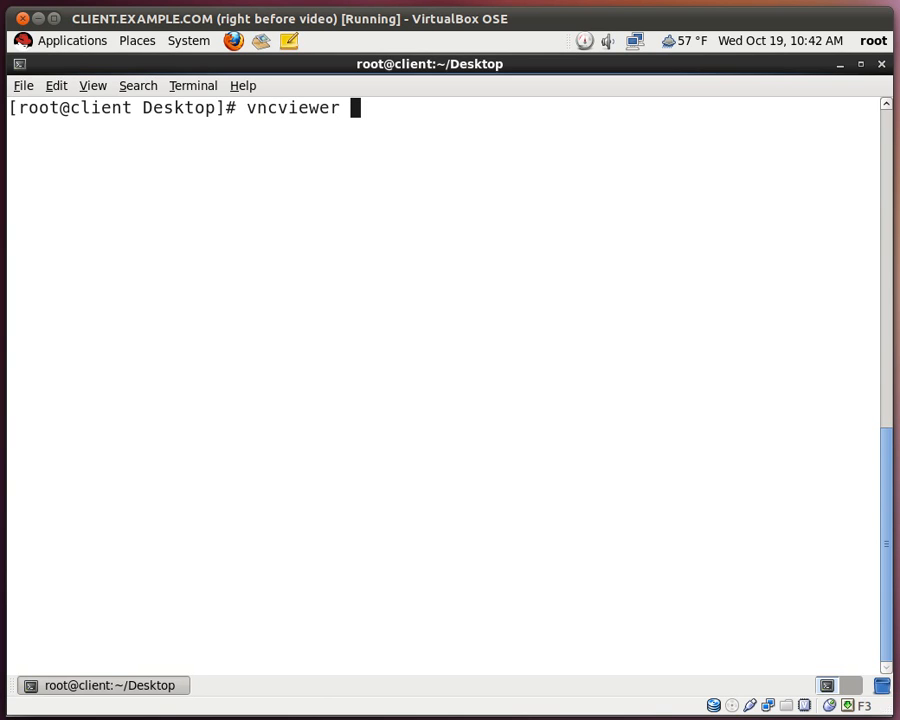
type("-via")
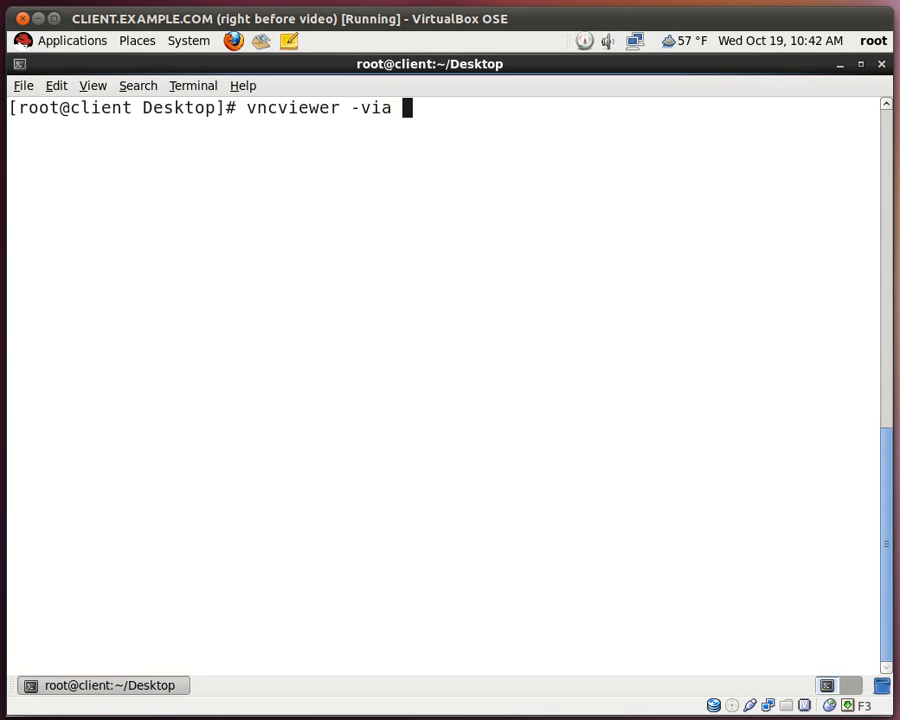
type("root@")
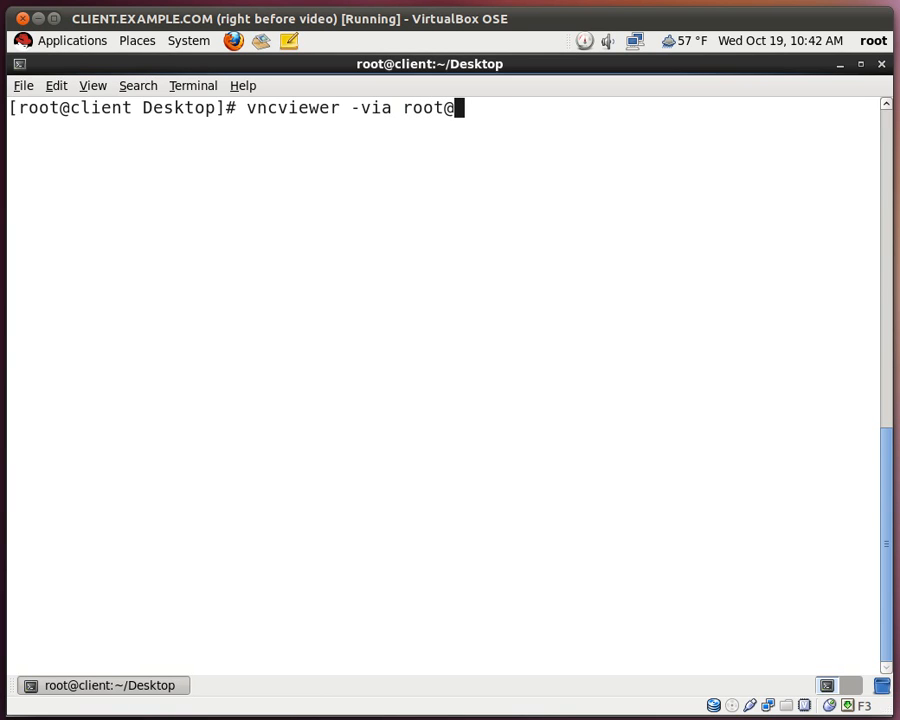
type("server.e")
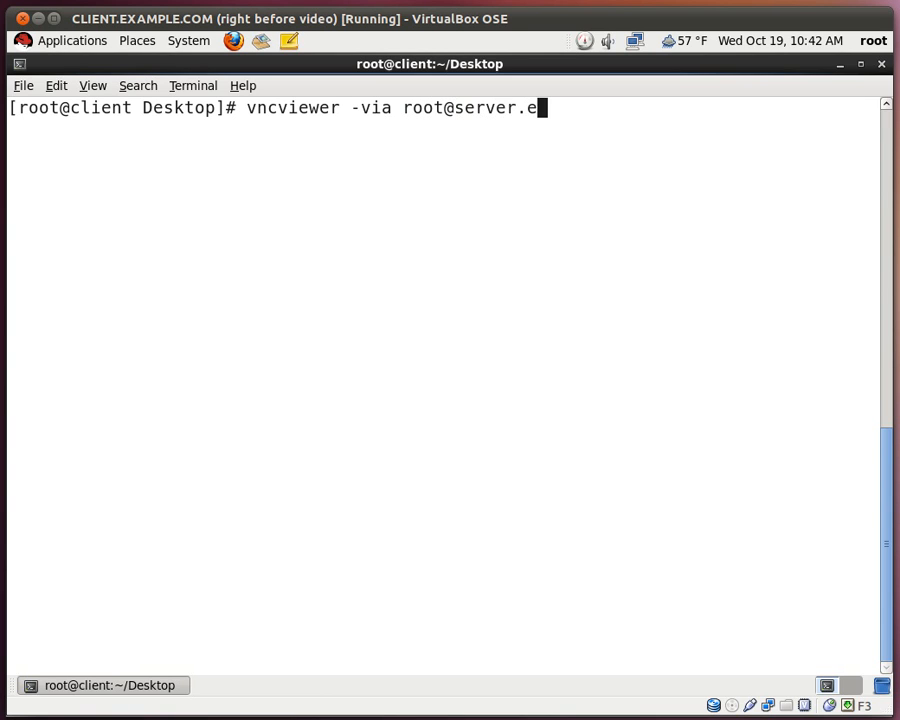
type("xample.com")
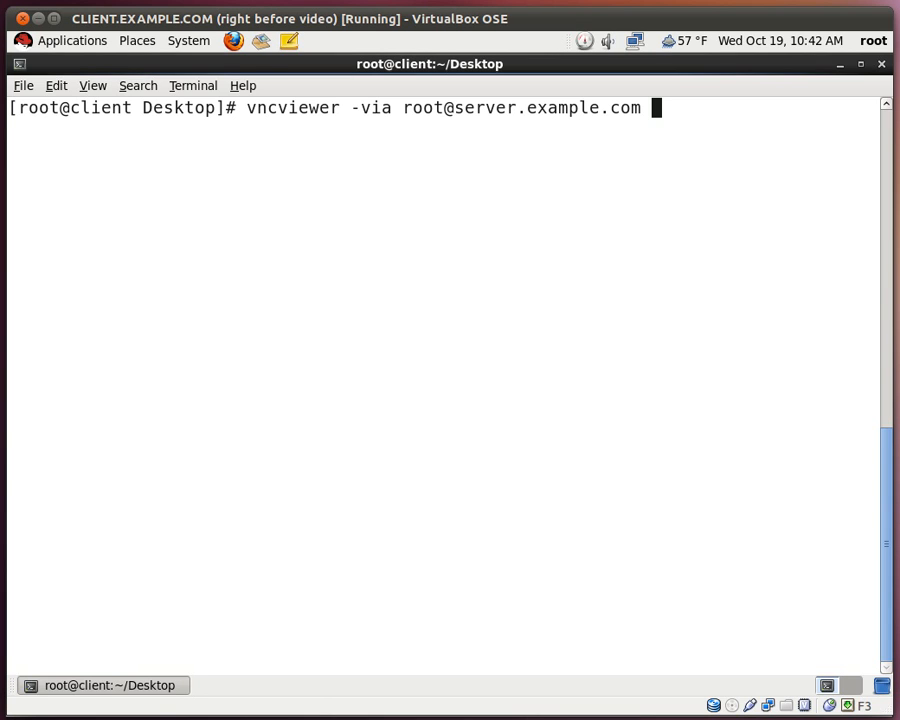
type("localhost")
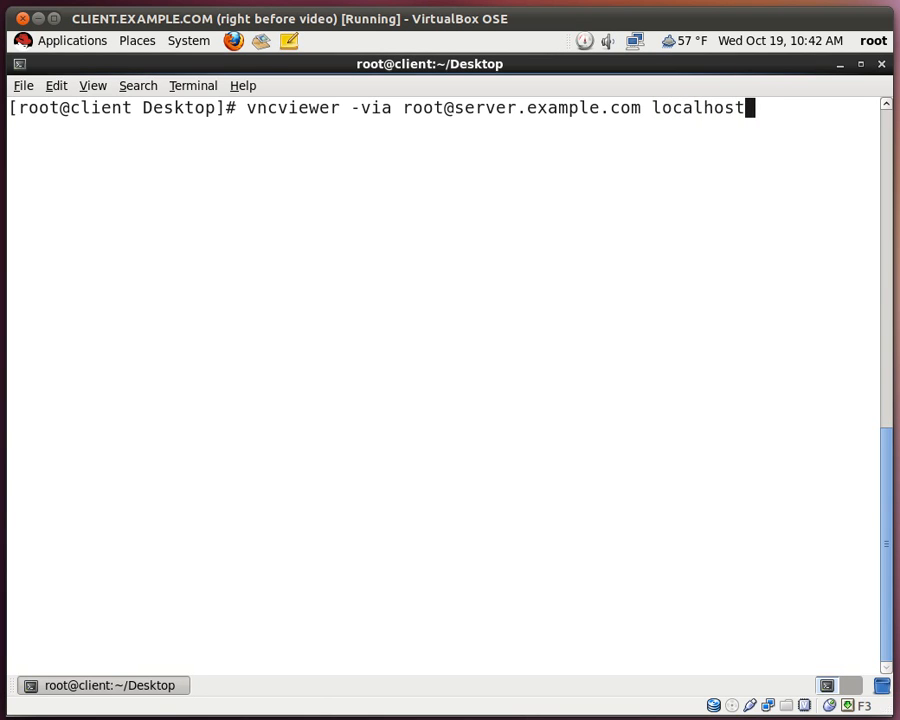
type(":2")
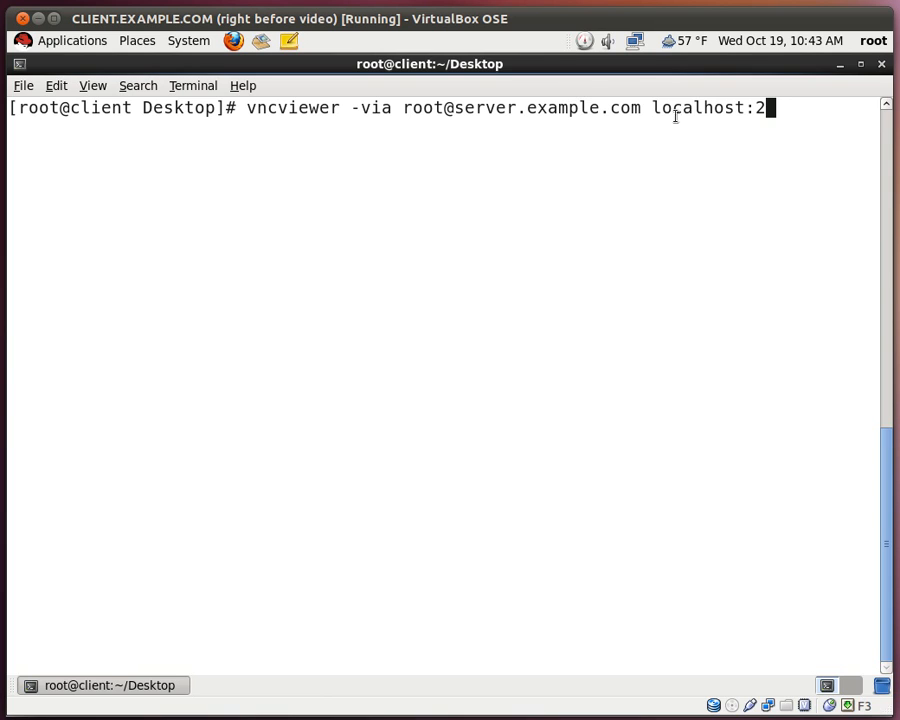
double_click(694, 107)
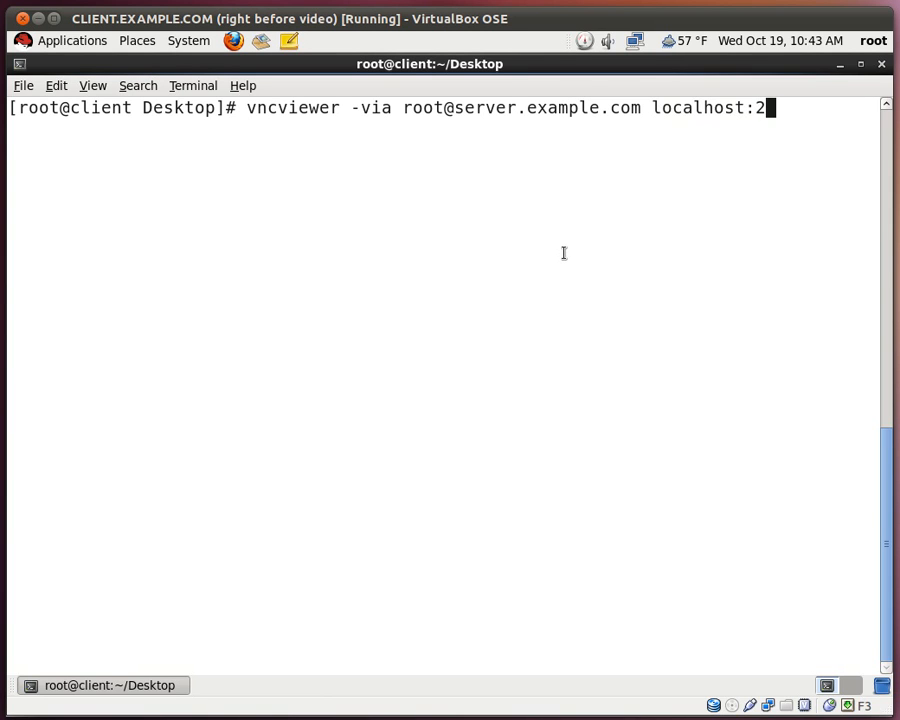
mouse_move(516, 188)
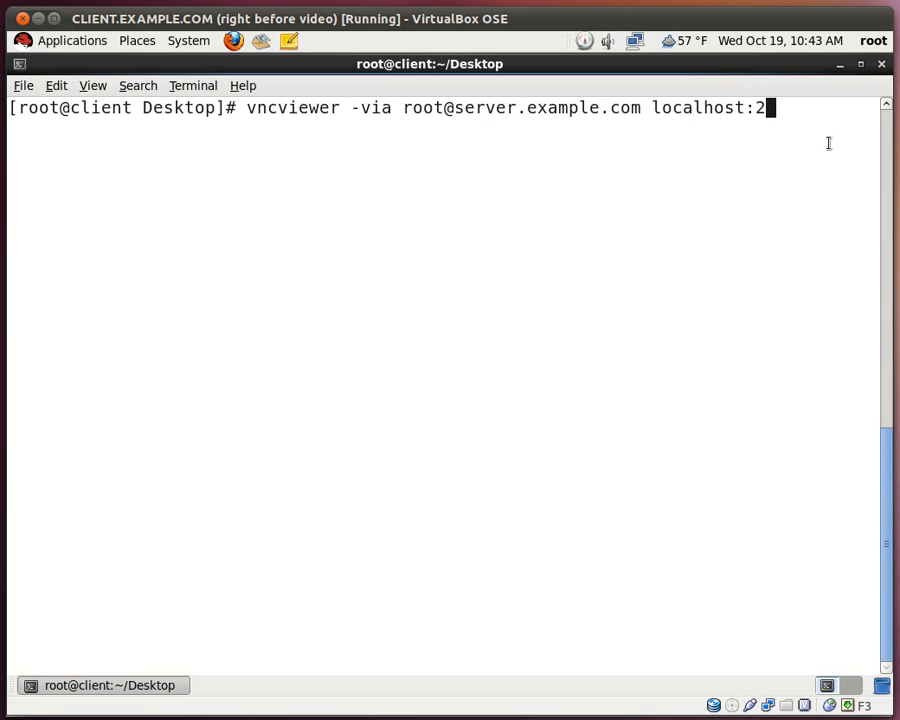
double_click(685, 107)
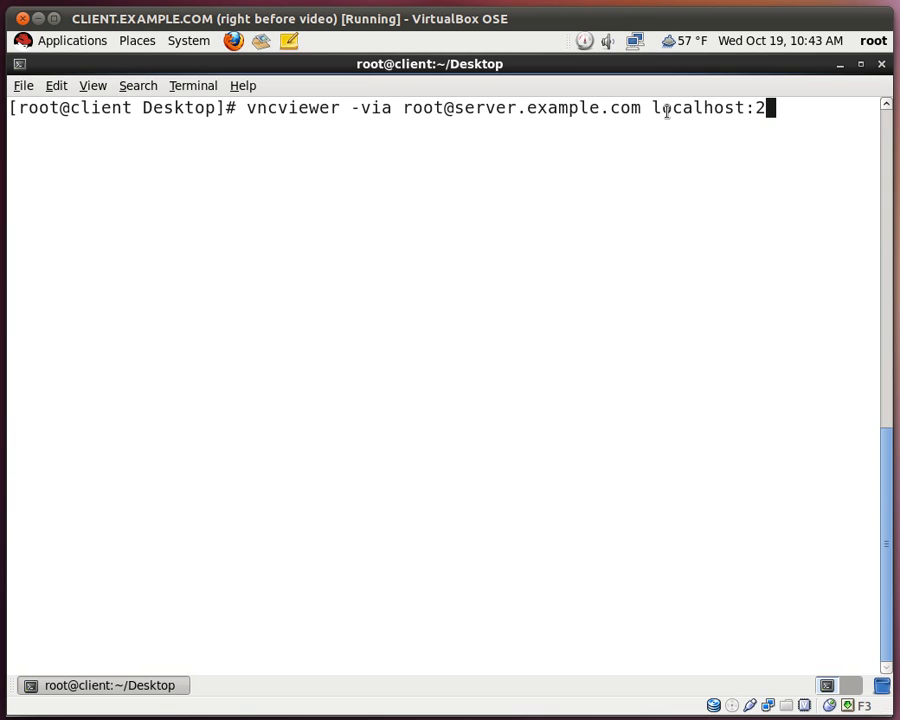
mouse_move(720, 108)
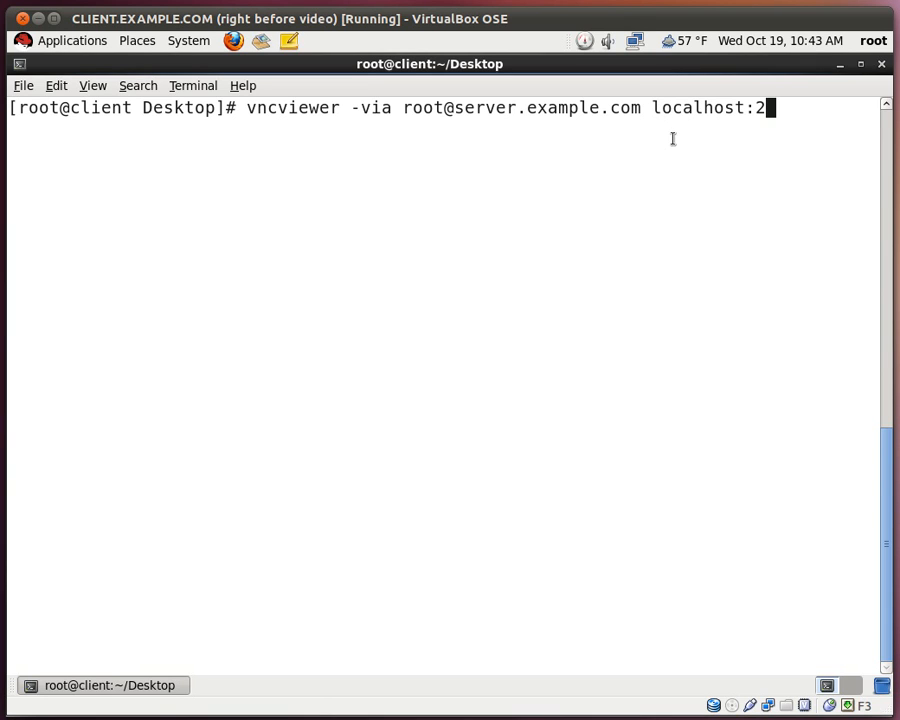
mouse_move(530, 232)
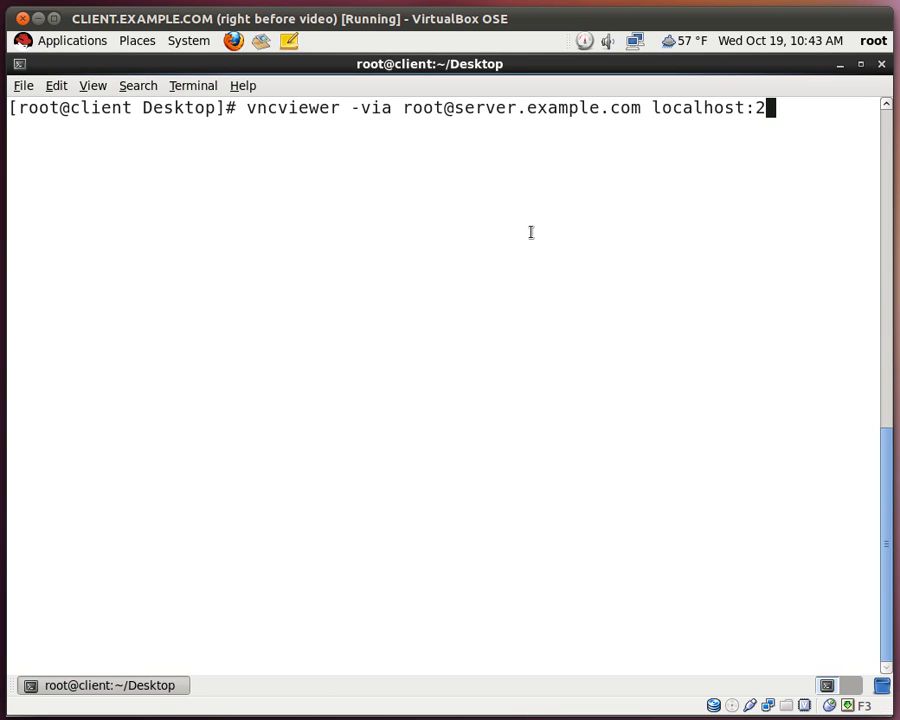
mouse_move(565, 227)
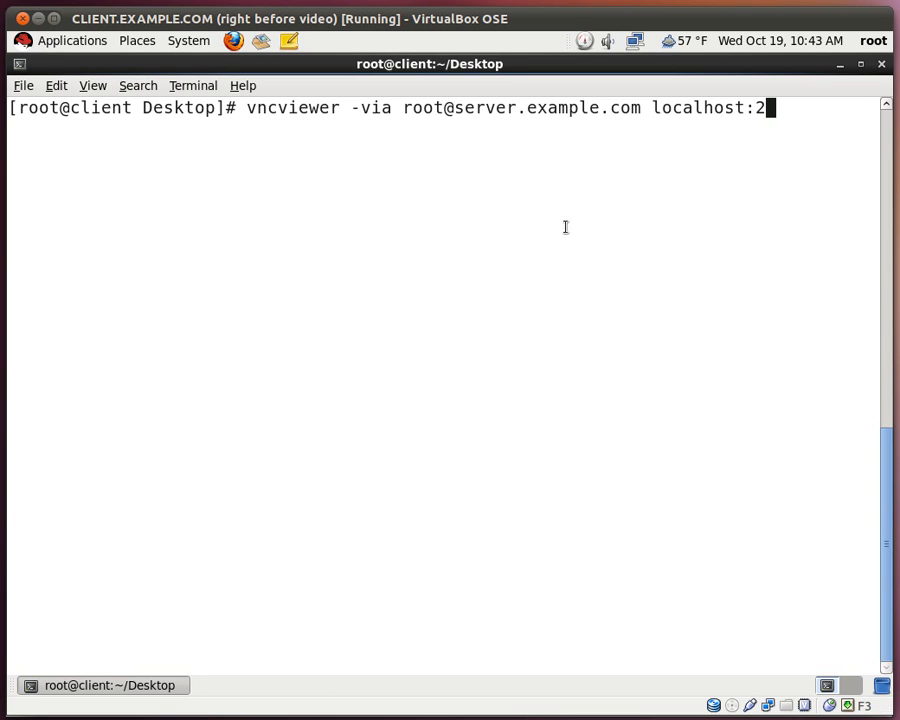
mouse_move(638, 122)
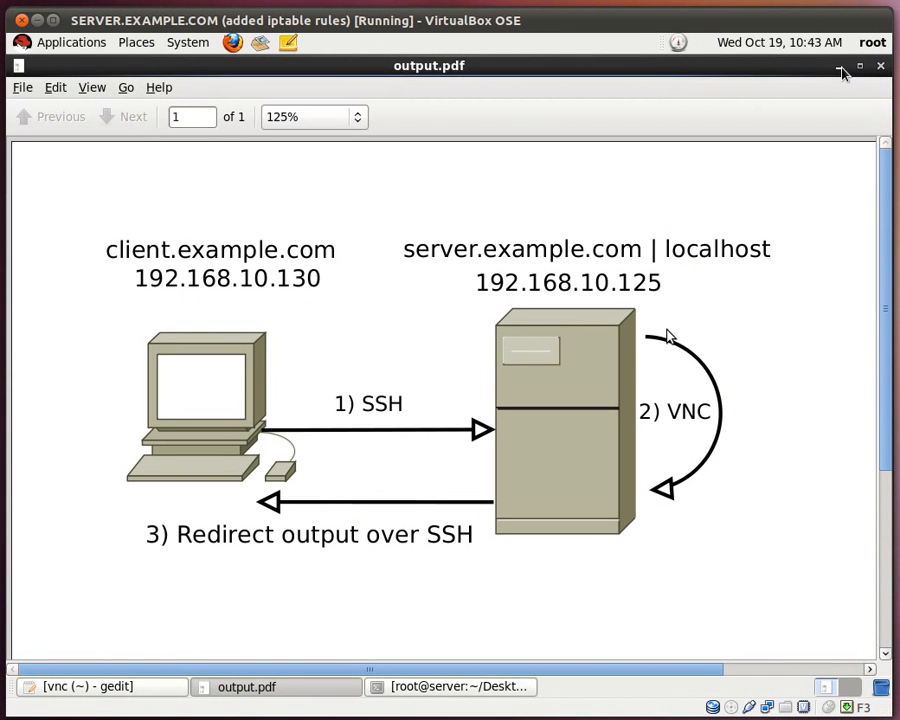
mouse_move(278, 432)
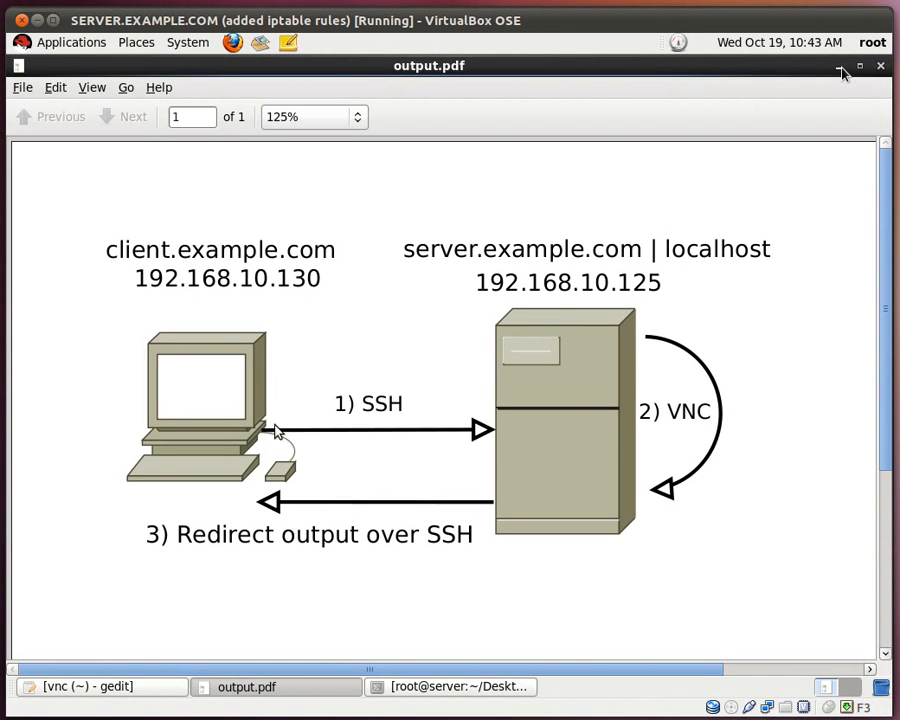
mouse_move(535, 428)
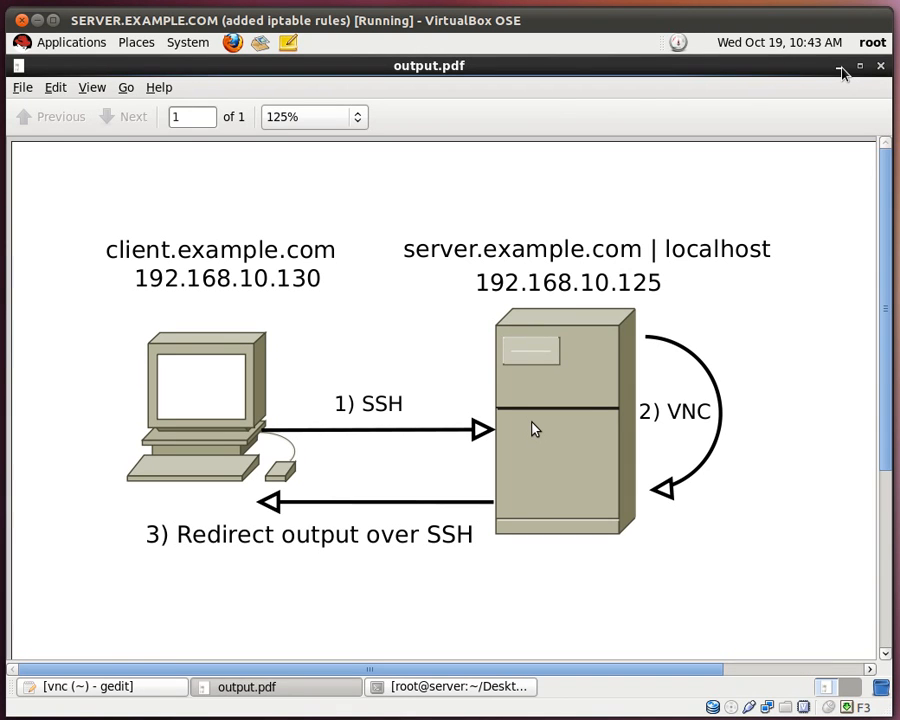
mouse_move(595, 405)
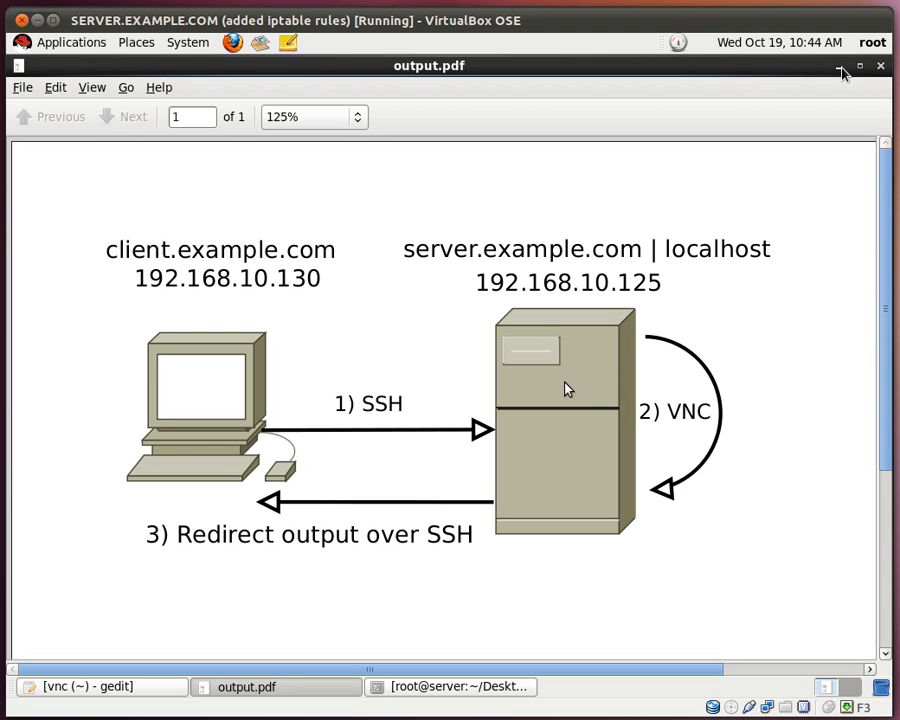
mouse_move(585, 362)
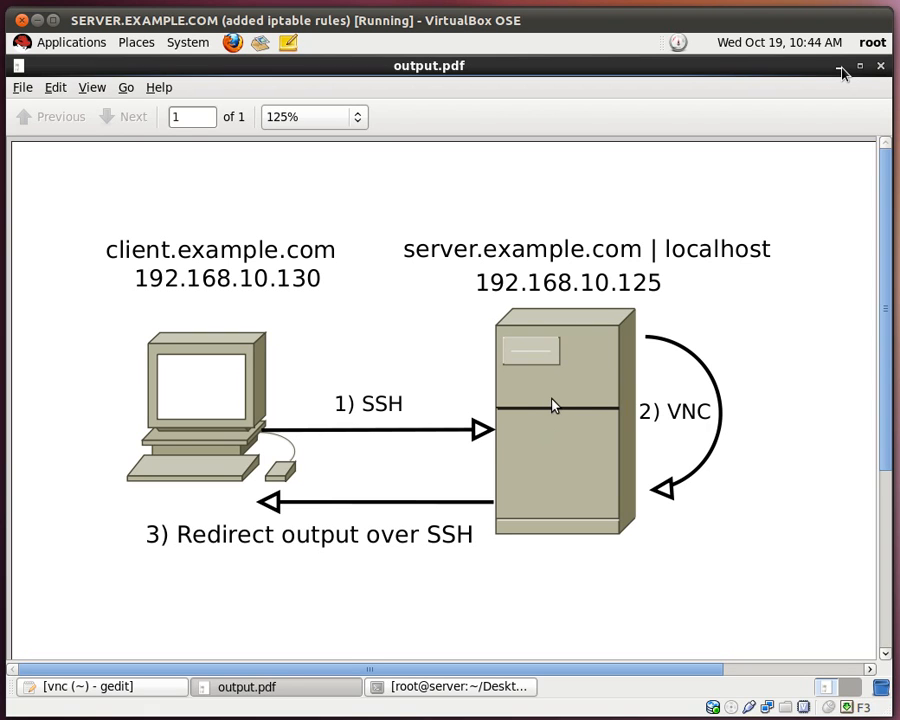
mouse_move(666, 258)
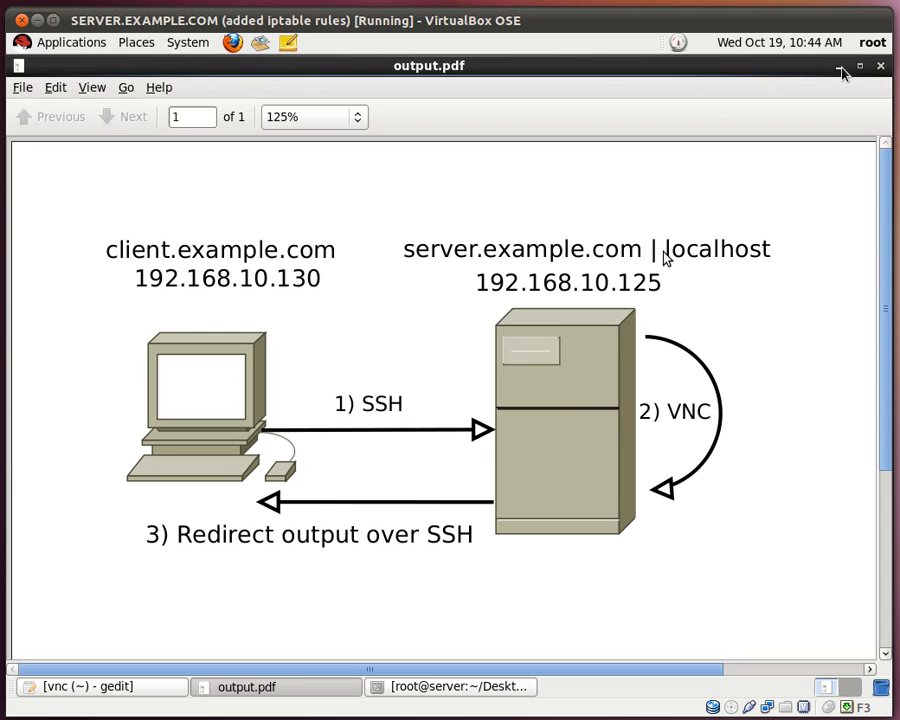
mouse_move(565, 425)
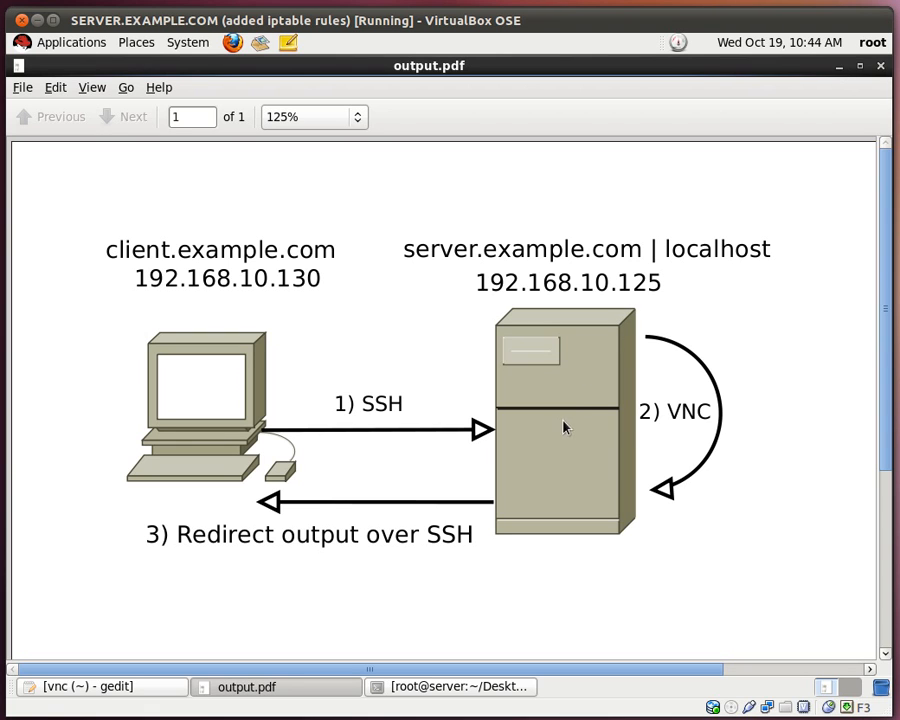
mouse_move(575, 413)
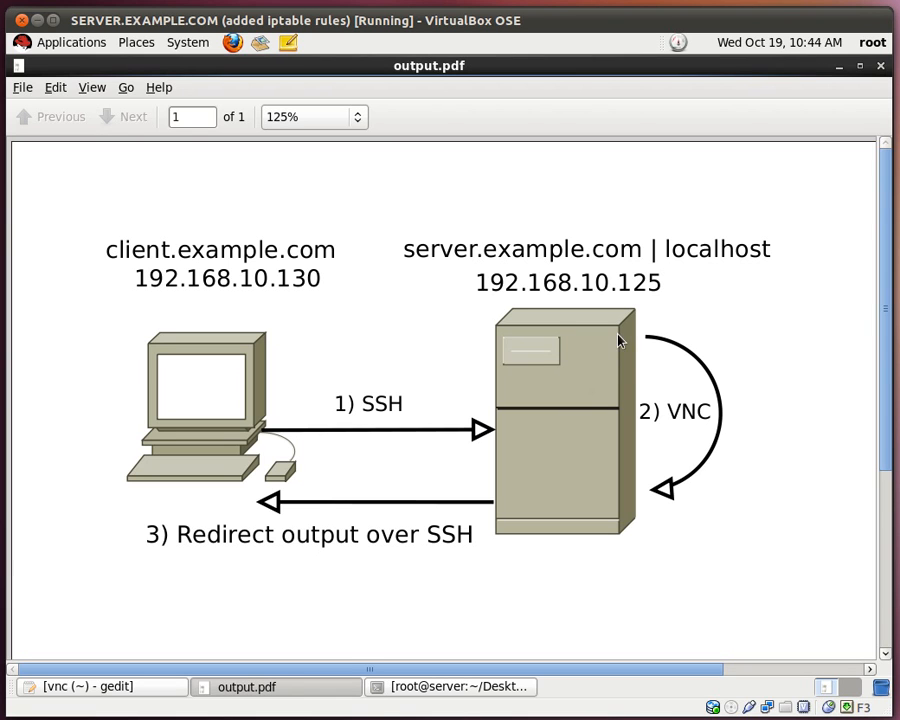
mouse_move(712, 415)
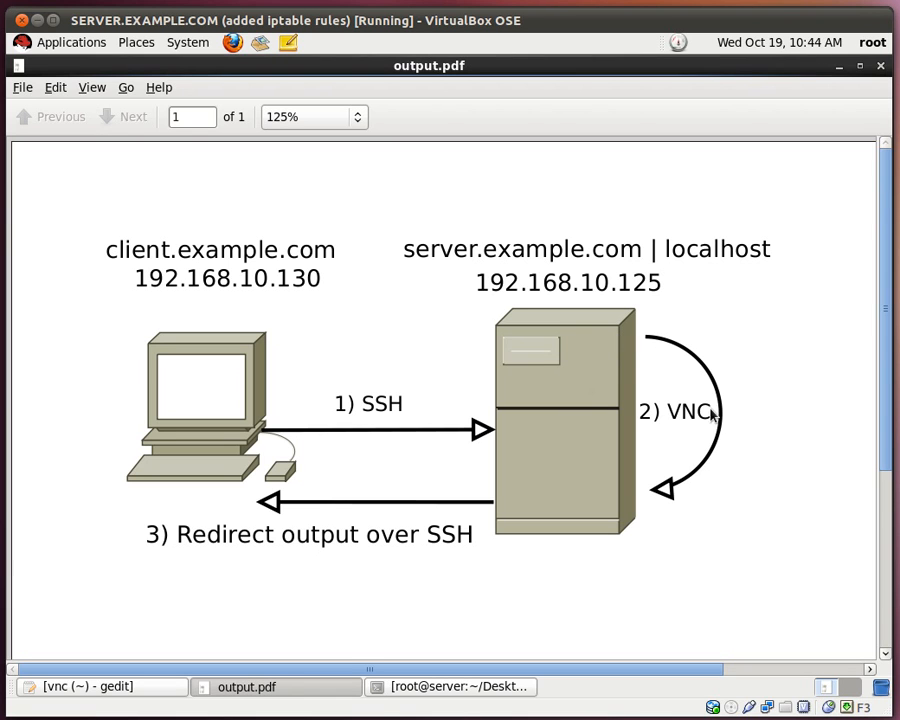
mouse_move(620, 500)
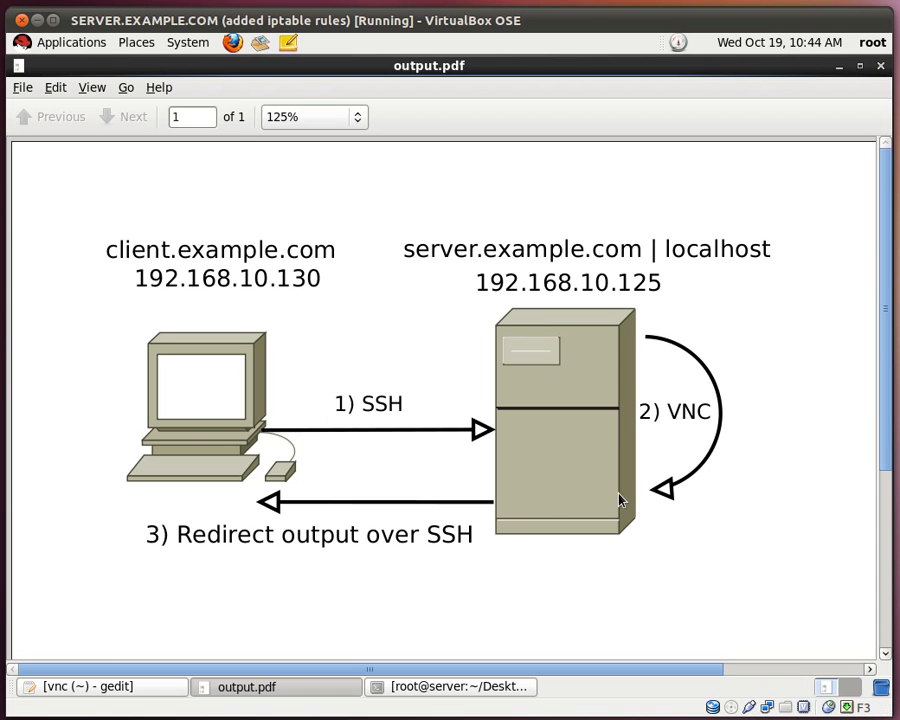
mouse_move(266, 301)
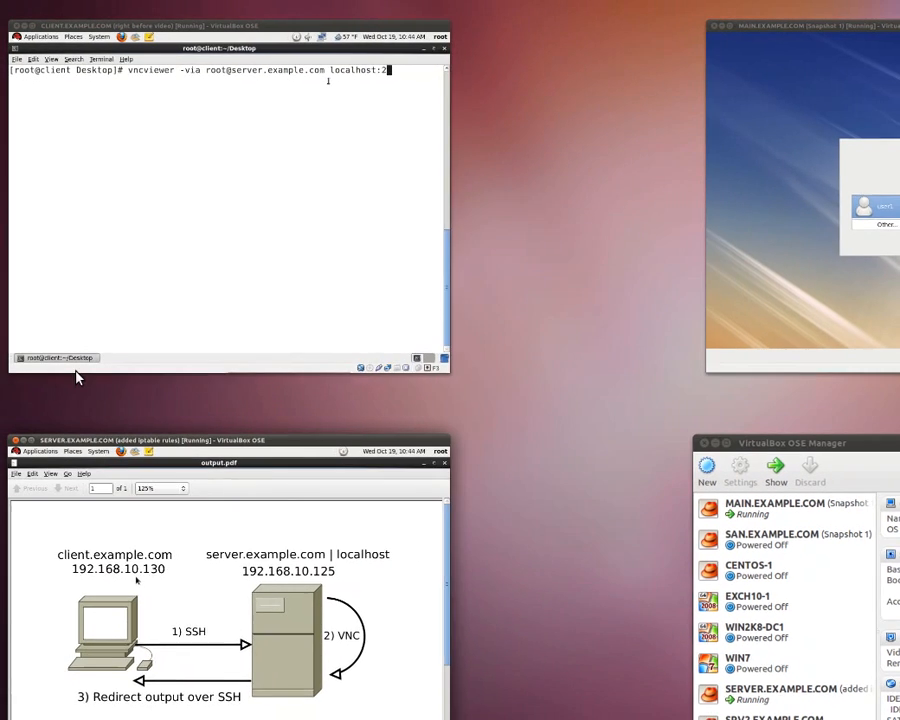
Return to the client machine's terminal to run the vncviewer tunnel
left_click(228, 47)
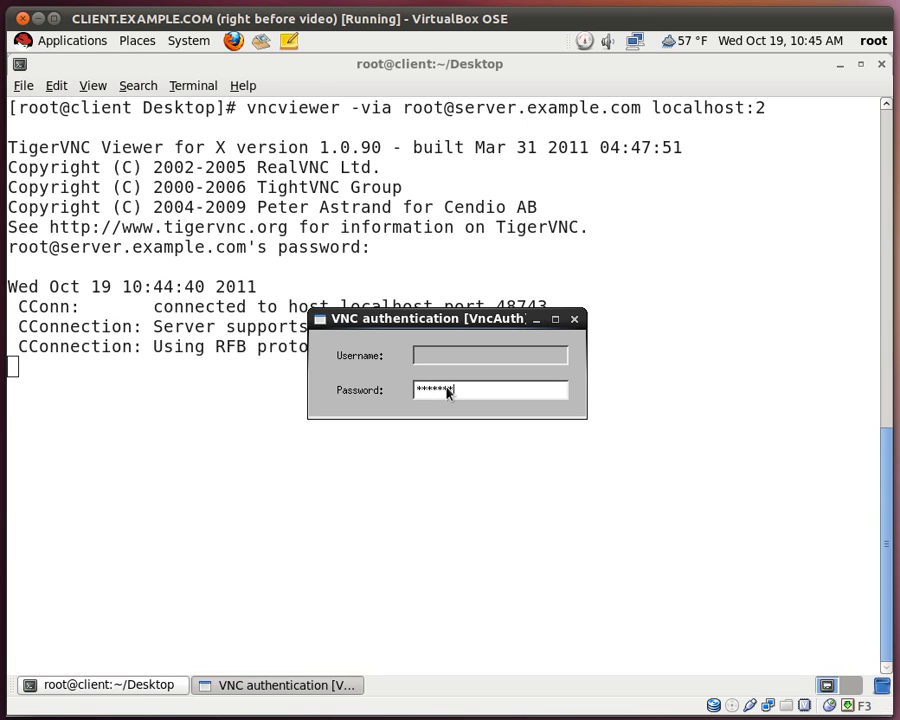
Submit the VNC password to open the server's desktop
key("Return")
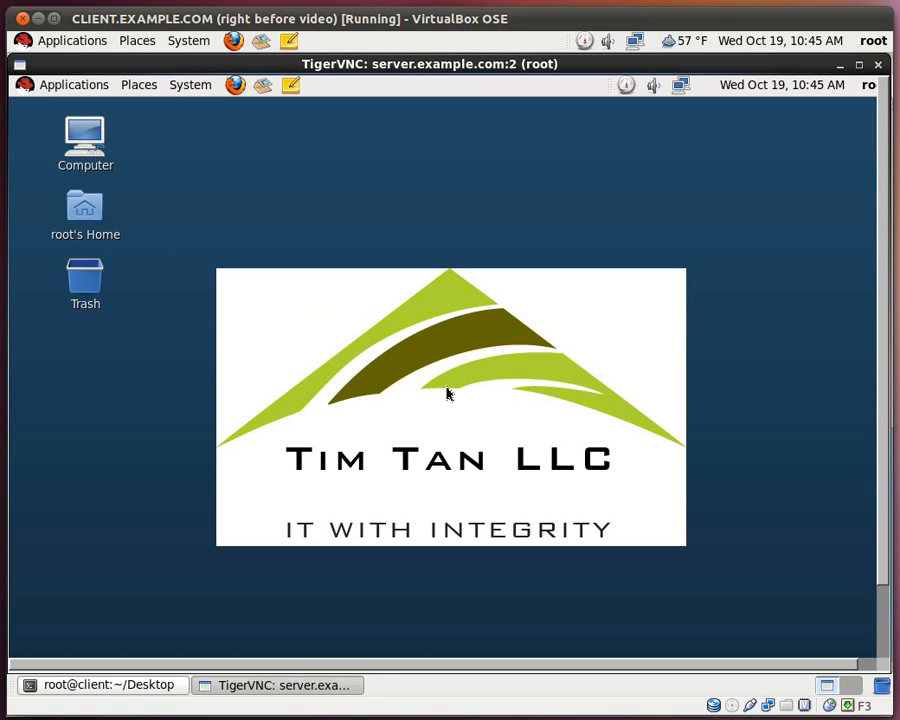
mouse_move(843, 191)
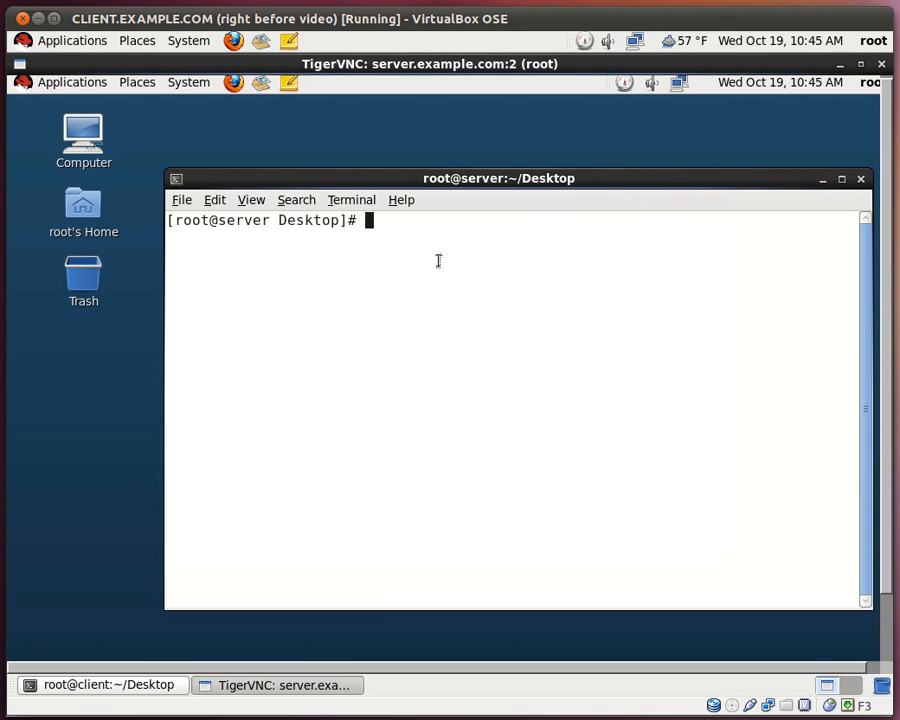
mouse_move(818, 207)
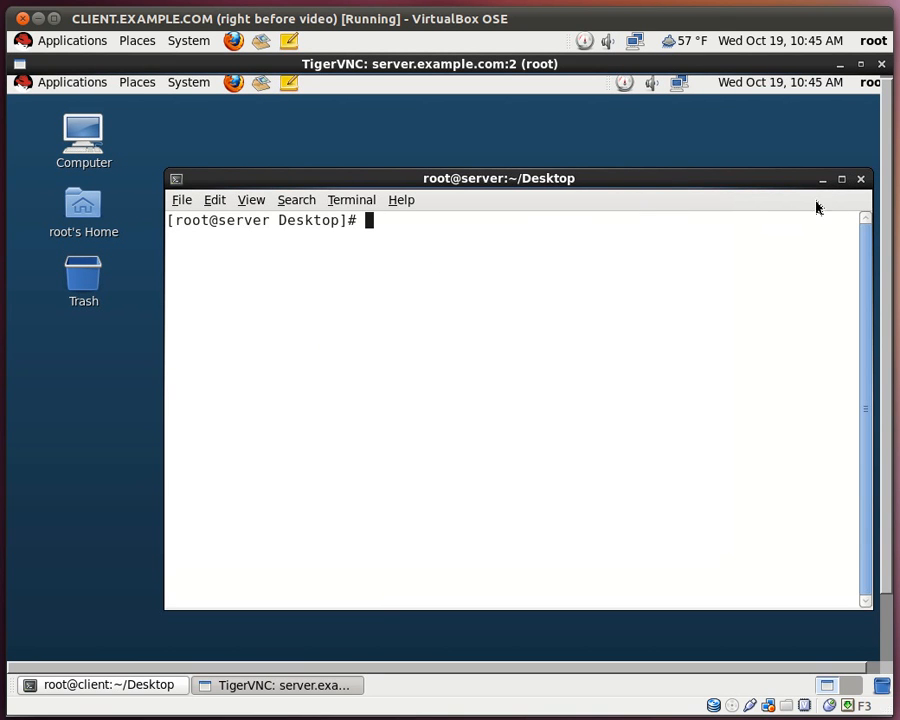
Maximize the remote terminal and run hostname to confirm server.example.com
left_click(841, 178)
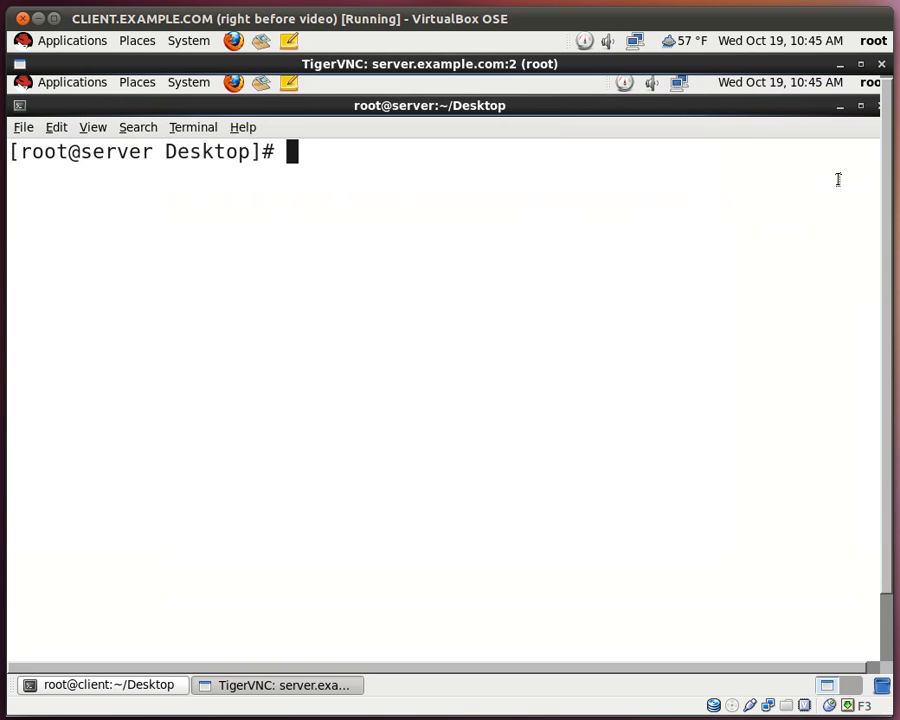
type("hostname")
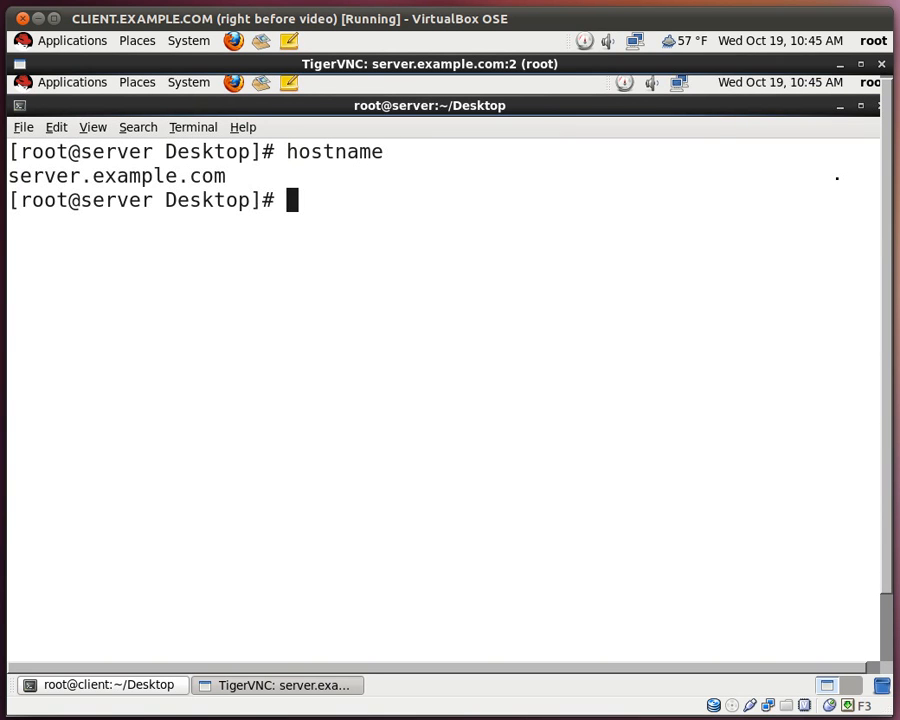
mouse_move(261, 227)
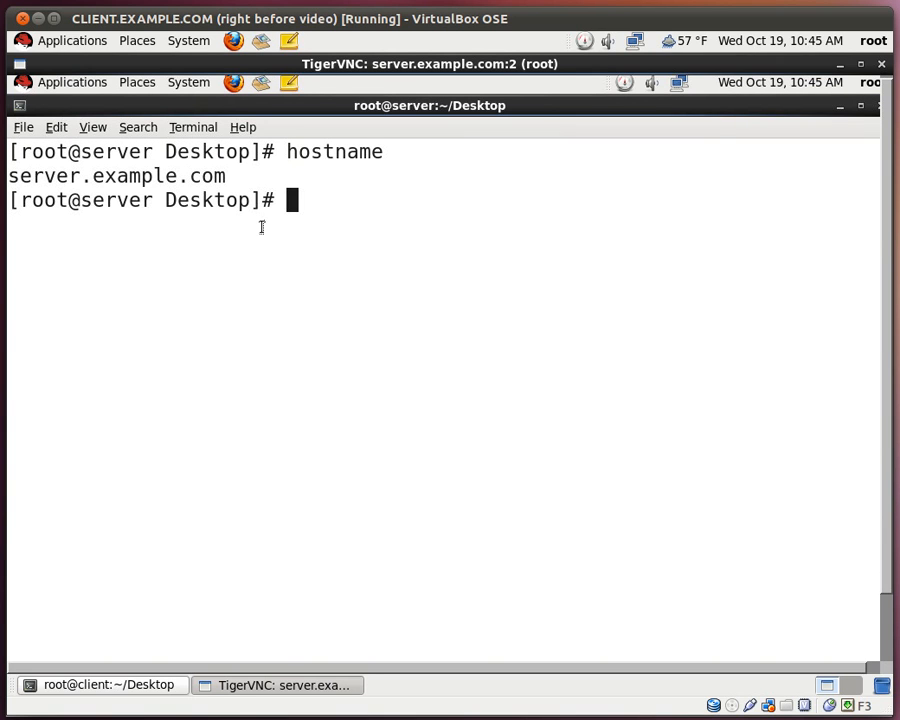
mouse_move(227, 213)
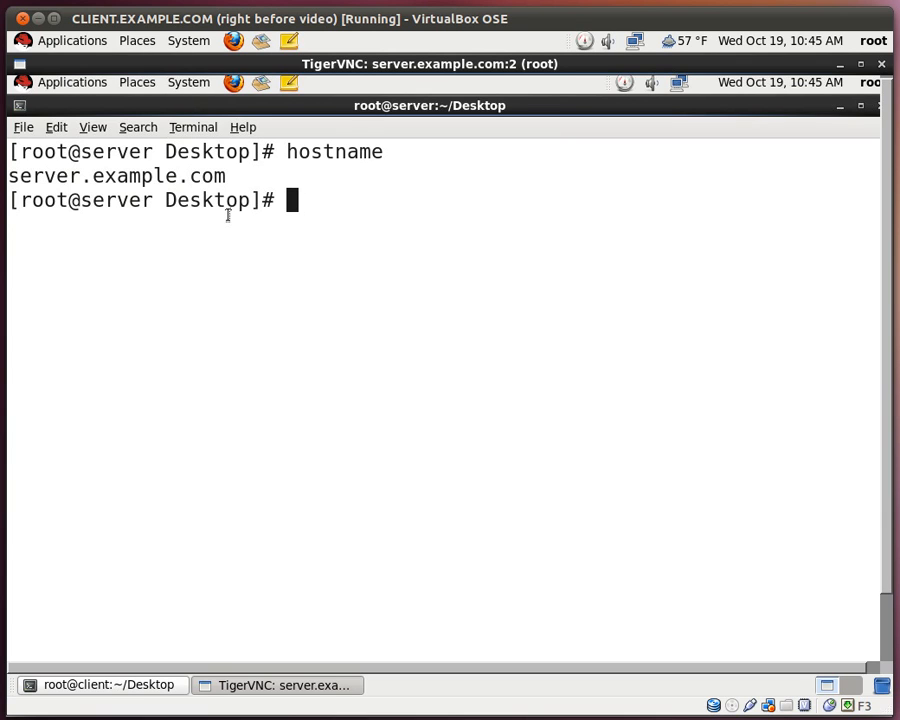
mouse_move(710, 322)
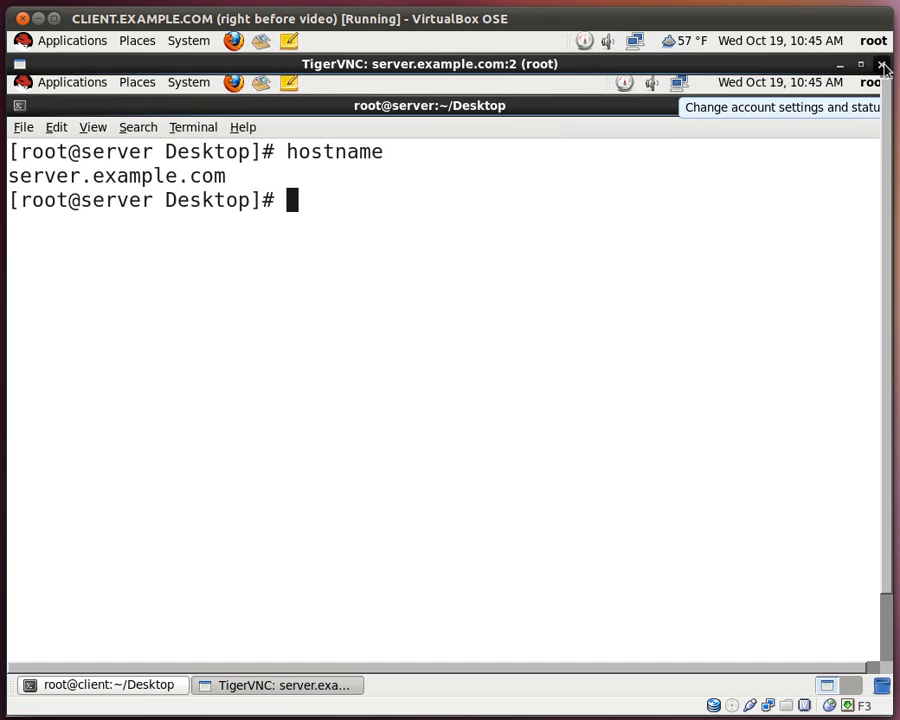
Close the TigerVNC remote desktop window
left_click(884, 64)
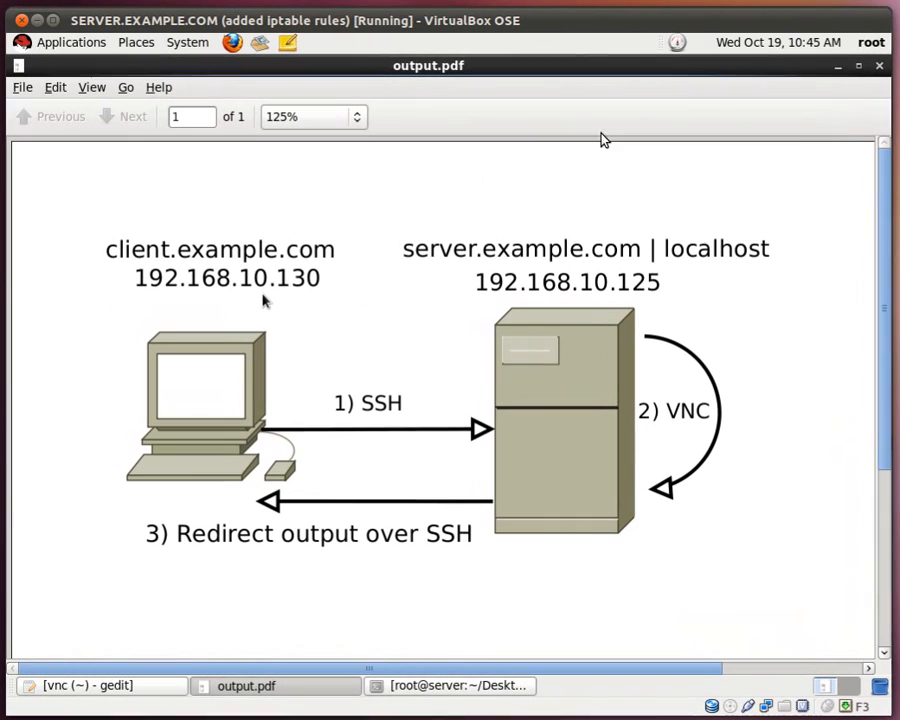
mouse_move(815, 97)
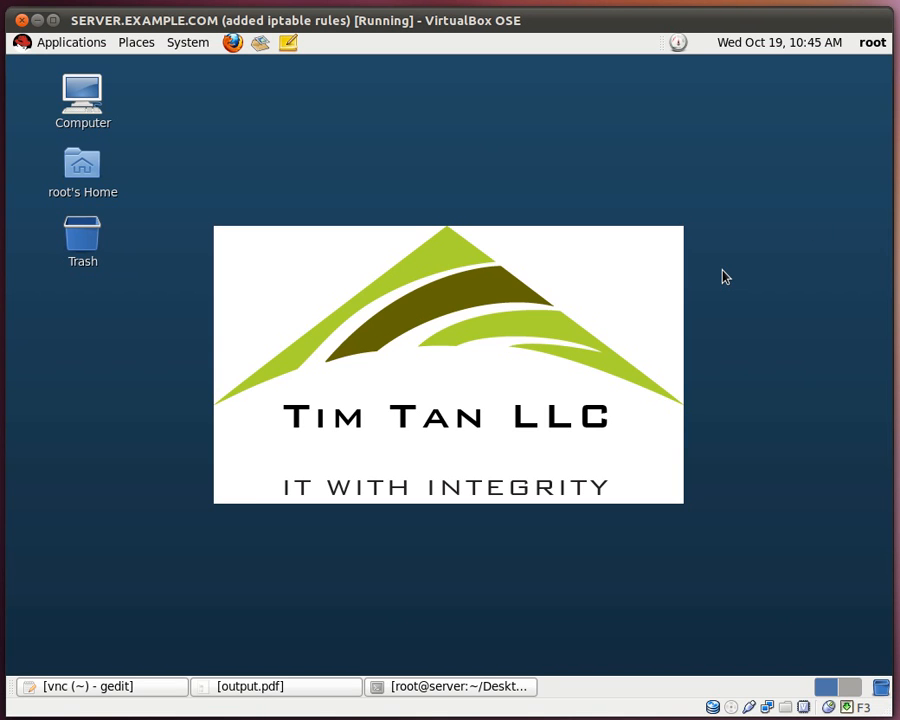
mouse_move(695, 316)
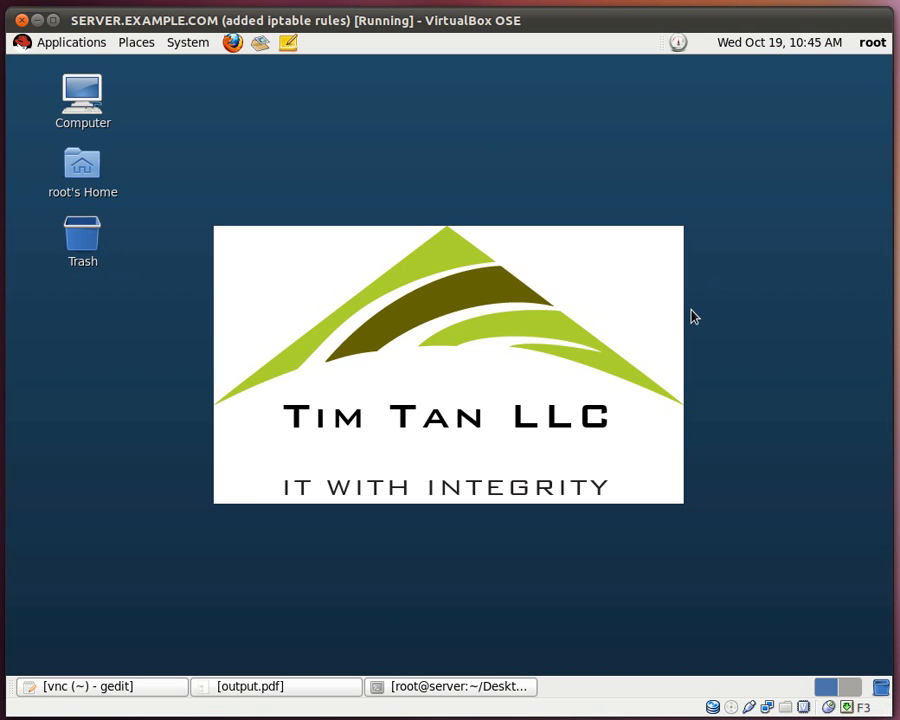